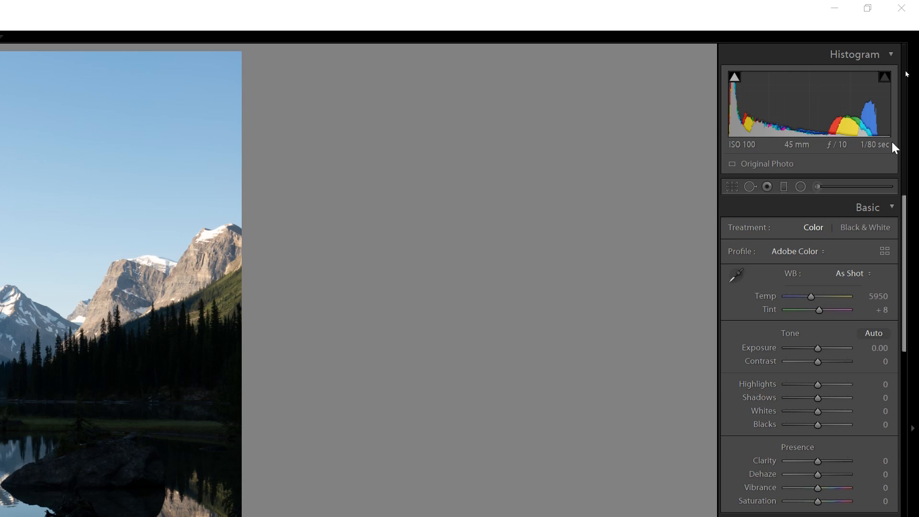
{"action": "mouse_move", "coordinate": [891, 148]}
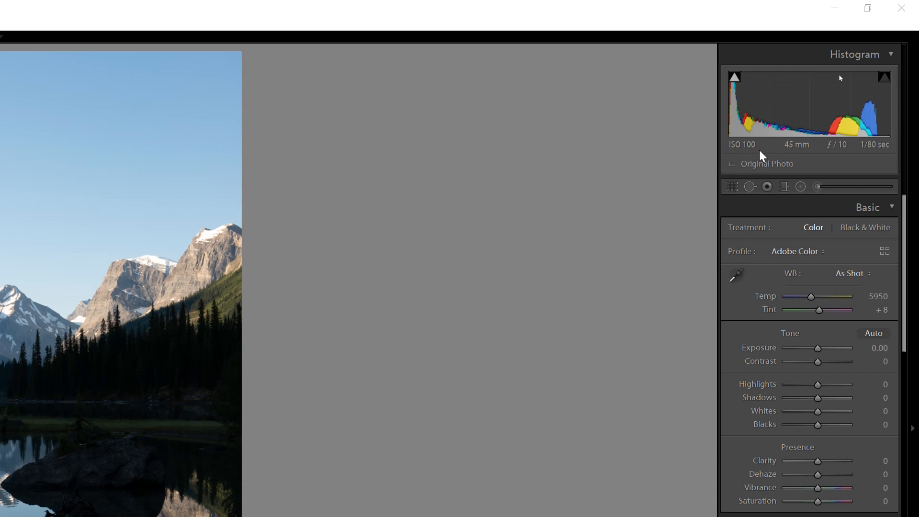
{"action": "mouse_move", "coordinate": [762, 157]}
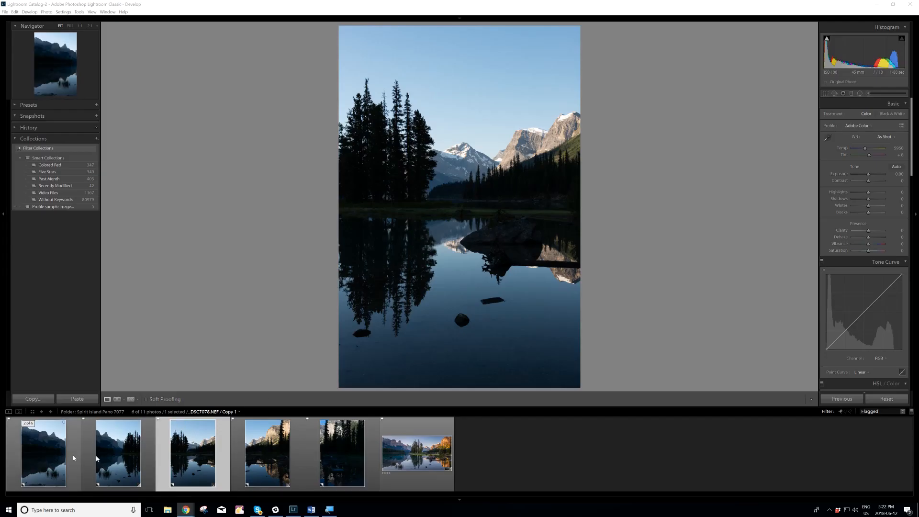
Step: Set the lake photo's white balance to Temp 7271 and Tint +15
{"action": "left_click", "coordinate": [342, 453]}
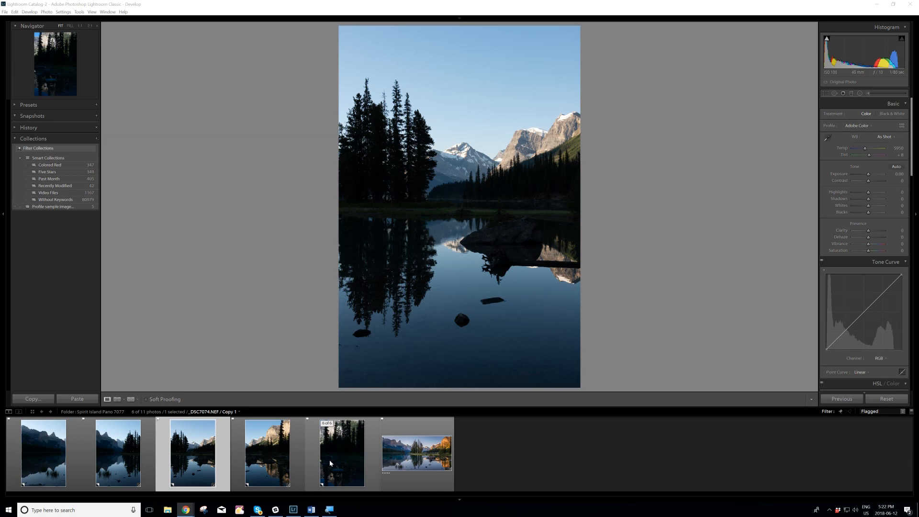
{"action": "mouse_move", "coordinate": [331, 462]}
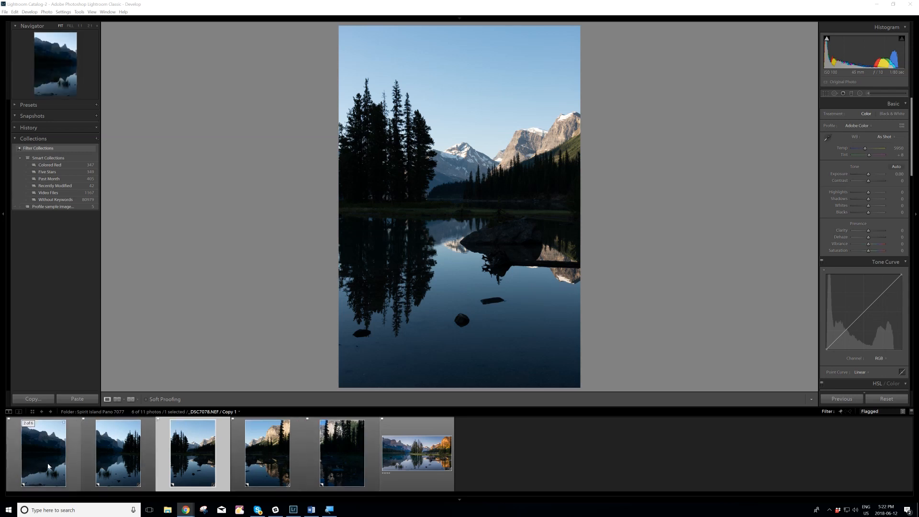
{"action": "left_click", "coordinate": [266, 451]}
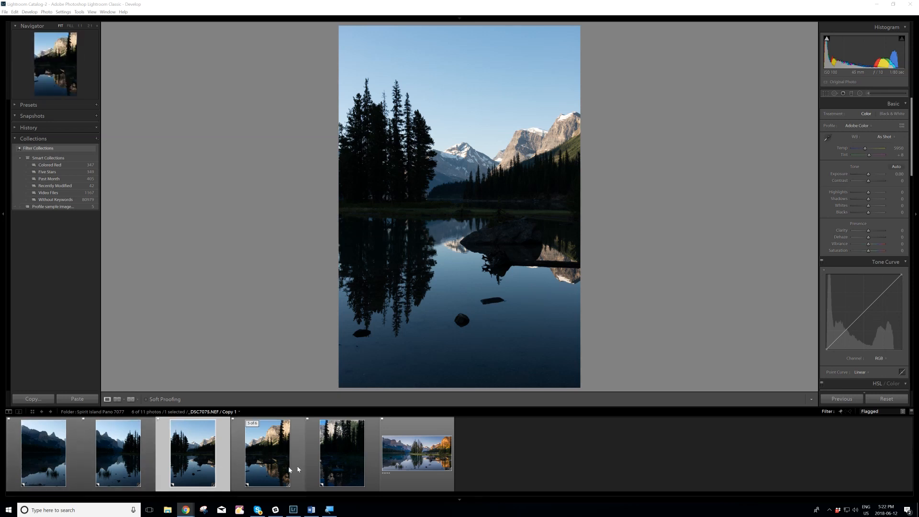
{"action": "left_click", "coordinate": [342, 452]}
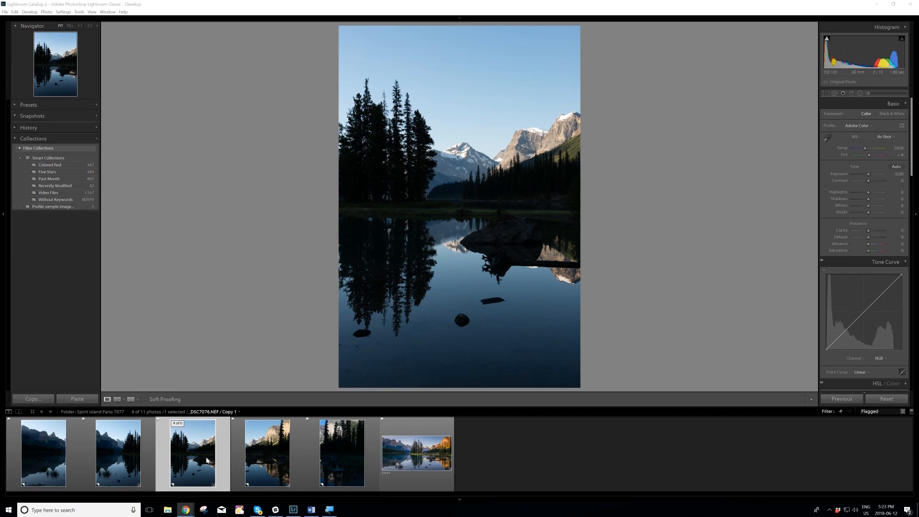
{"action": "mouse_move", "coordinate": [206, 460]}
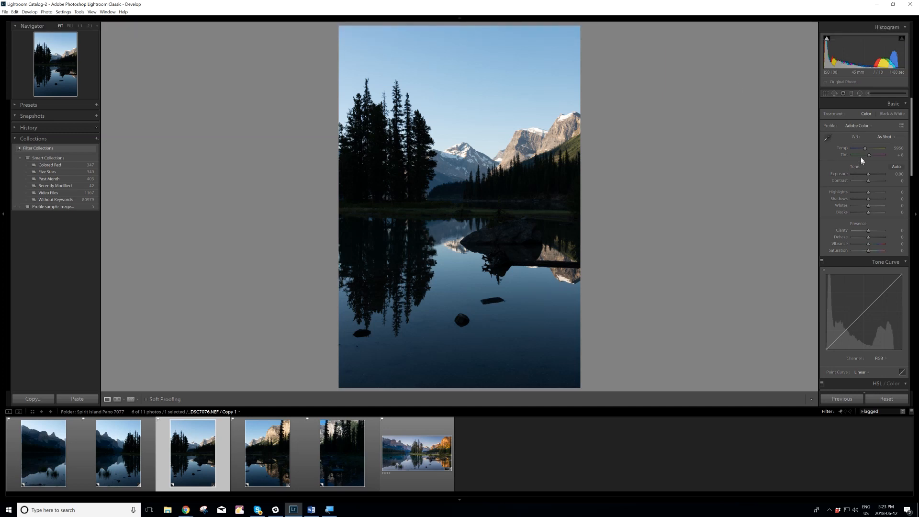
{"action": "left_click_drag", "start_coordinate": [865, 148], "coordinate": [869, 148]}
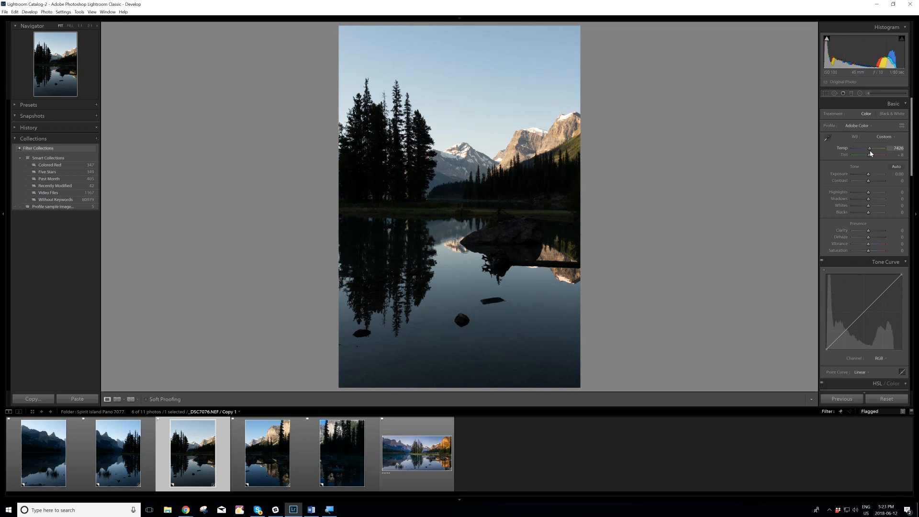
{"action": "left_click_drag", "start_coordinate": [869, 148], "coordinate": [869, 147]}
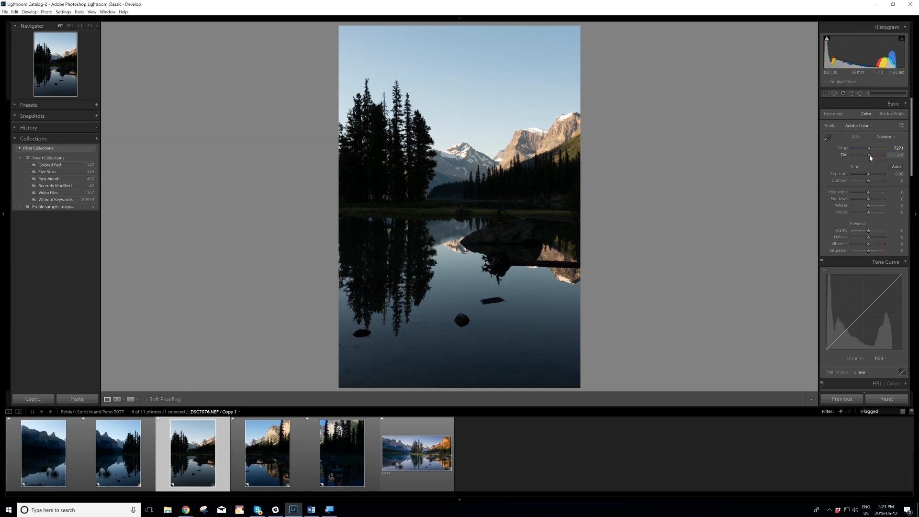
{"action": "left_click_drag", "start_coordinate": [868, 155], "coordinate": [872, 155]}
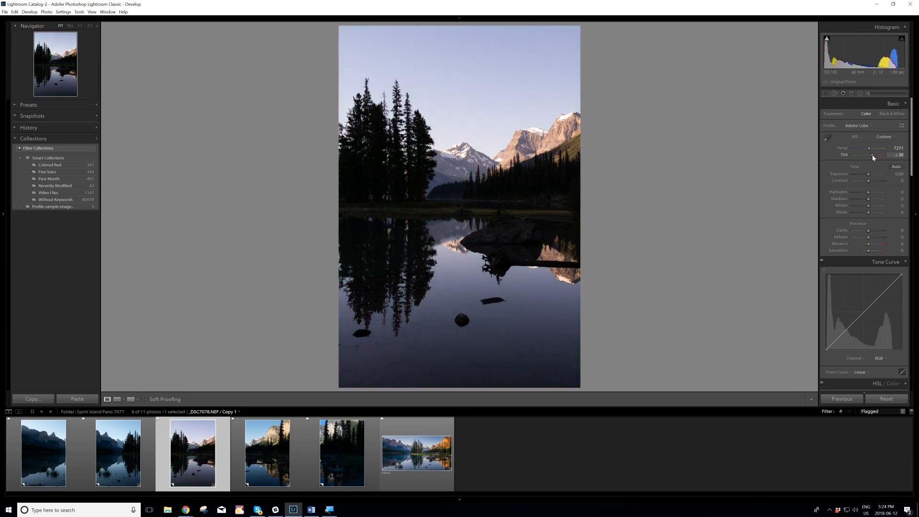
{"action": "left_click_drag", "start_coordinate": [871, 155], "coordinate": [874, 154]}
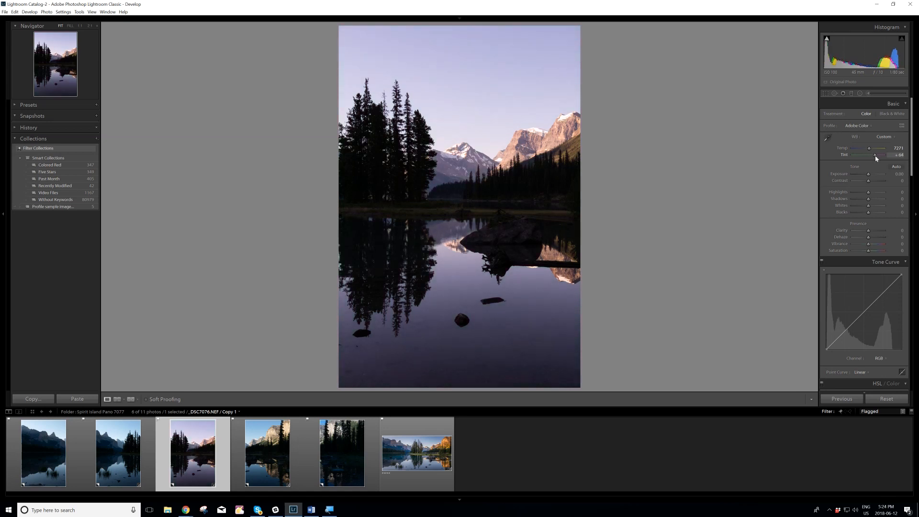
{"action": "left_click_drag", "start_coordinate": [874, 154], "coordinate": [870, 155]}
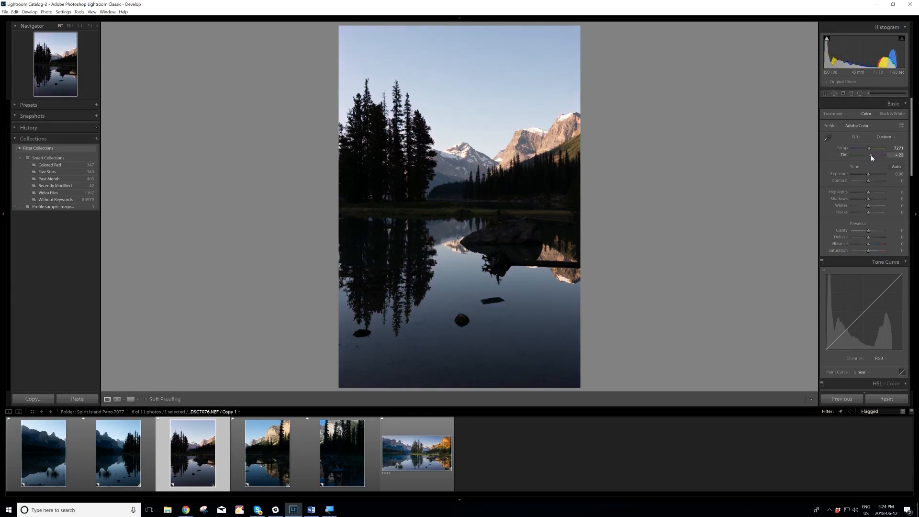
{"action": "left_click_drag", "start_coordinate": [871, 154], "coordinate": [869, 155]}
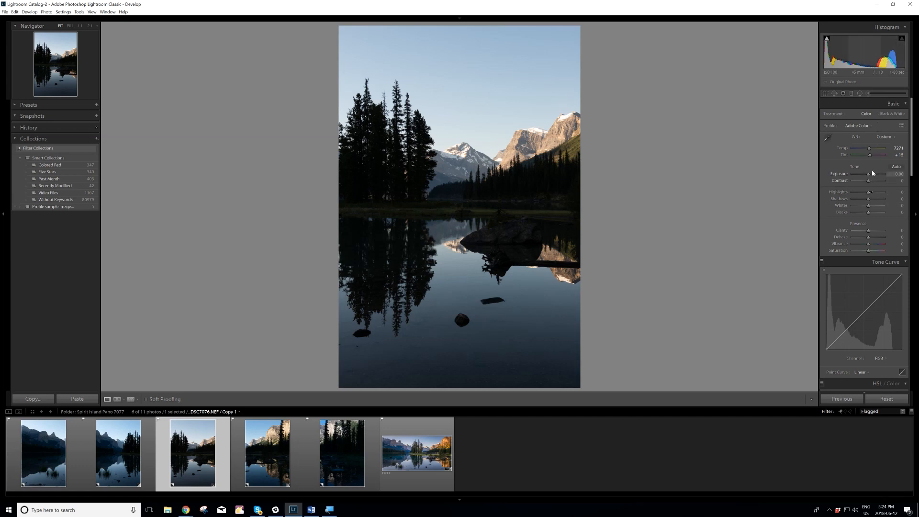
Step: Set Highlights to -100, Shadows to +100 and Exposure to +0.19
{"action": "left_click_drag", "start_coordinate": [870, 191], "coordinate": [864, 192]}
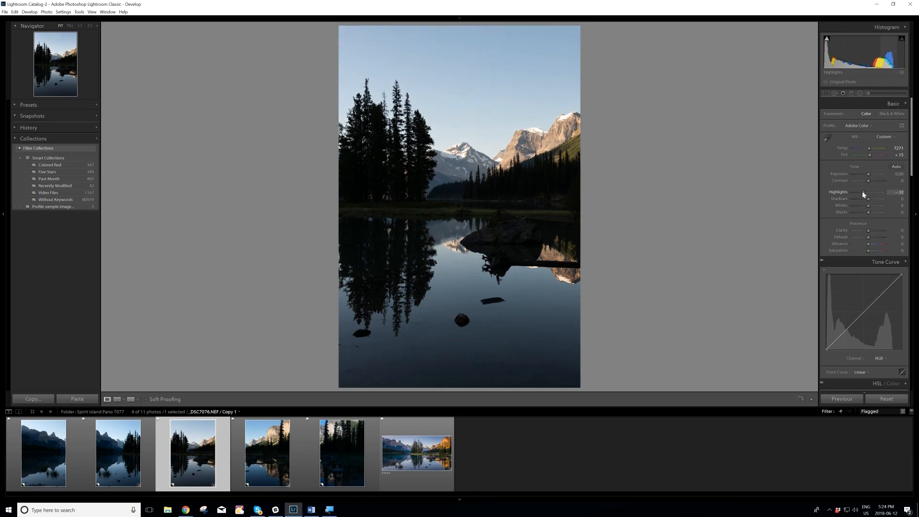
{"action": "left_click_drag", "start_coordinate": [869, 192], "coordinate": [852, 191]}
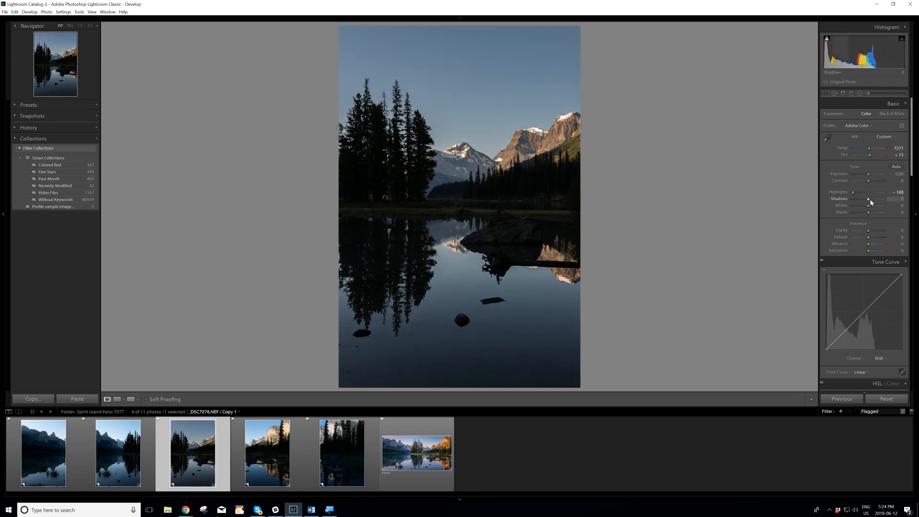
{"action": "left_click_drag", "start_coordinate": [869, 198], "coordinate": [883, 198]}
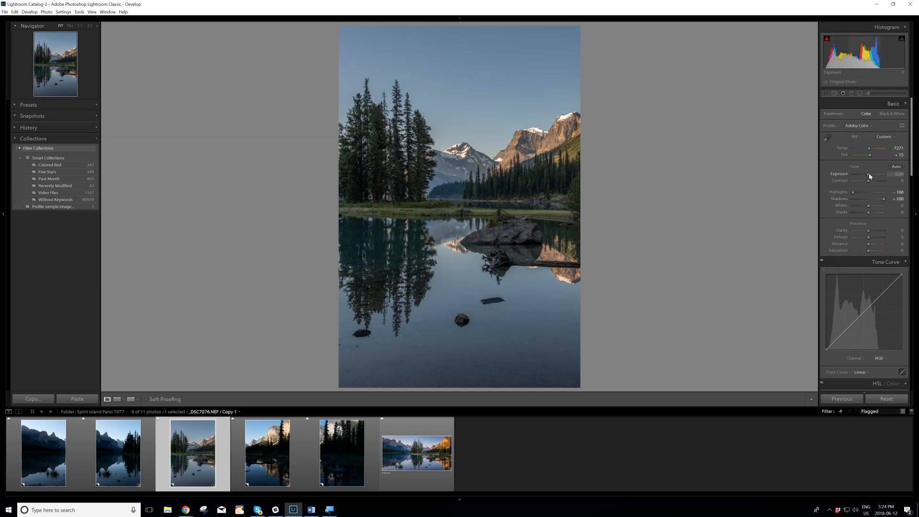
{"action": "left_click_drag", "start_coordinate": [866, 174], "coordinate": [869, 174]}
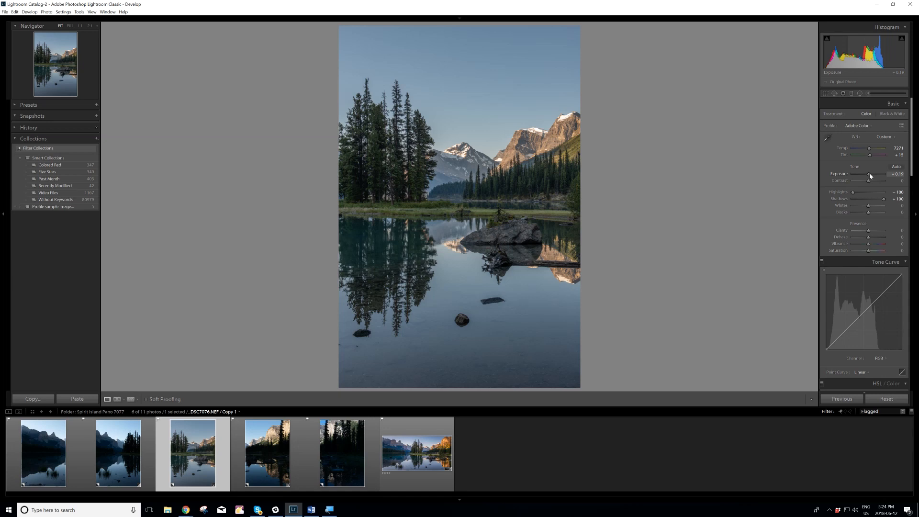
{"action": "left_click_drag", "start_coordinate": [868, 176], "coordinate": [872, 176]}
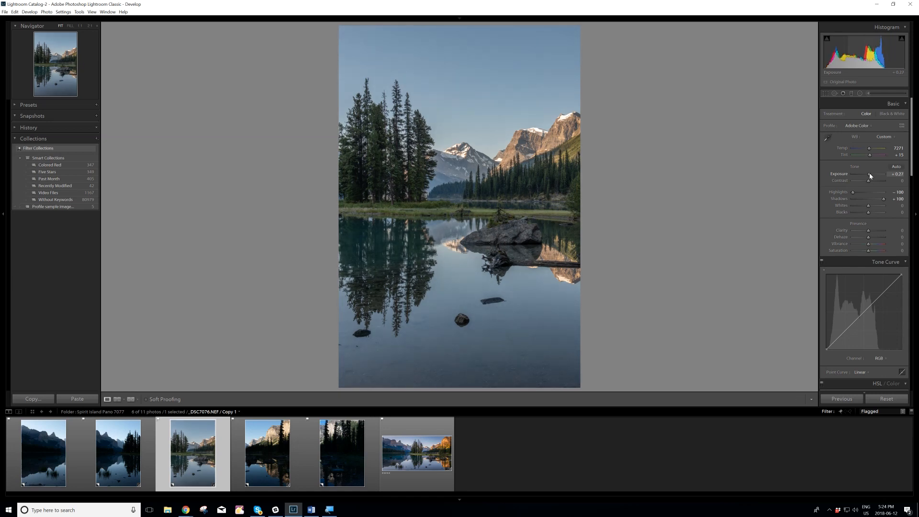
{"action": "left_click_drag", "start_coordinate": [872, 173], "coordinate": [869, 174]}
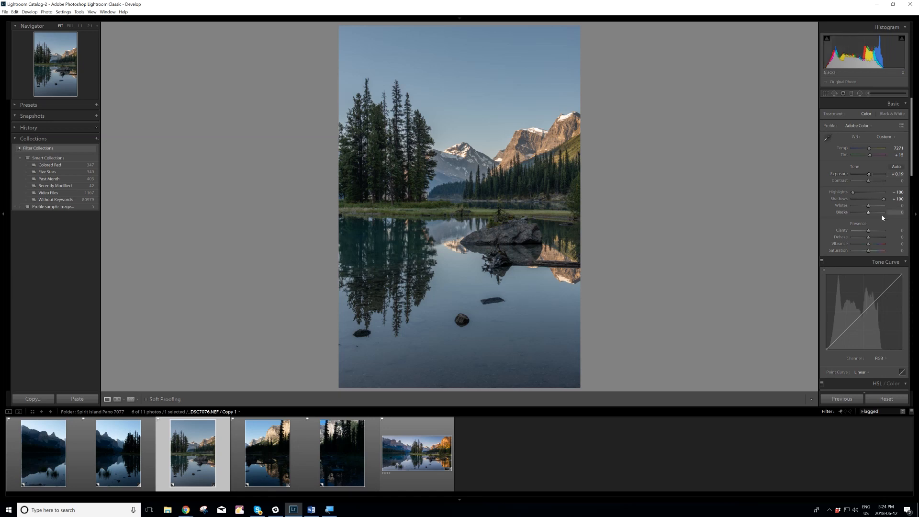
{"action": "mouse_move", "coordinate": [868, 209]}
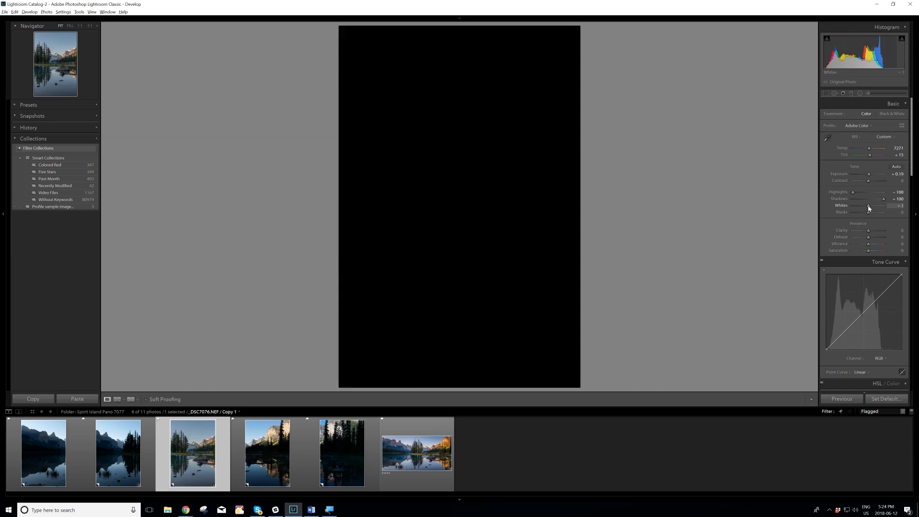
Step: Set Whites to +26 and Blacks to -29 using the clipping preview
{"action": "left_click_drag", "start_coordinate": [869, 208], "coordinate": [871, 209]}
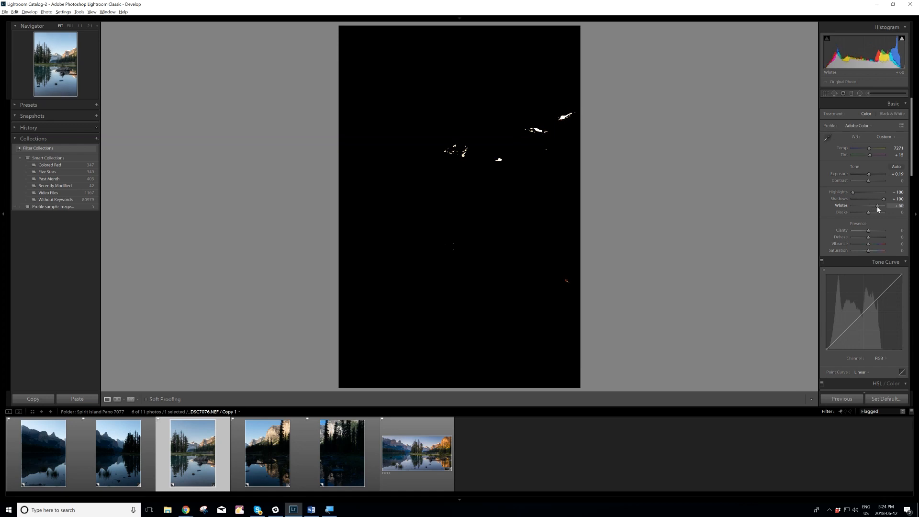
{"action": "left_click_drag", "start_coordinate": [870, 206], "coordinate": [878, 205]}
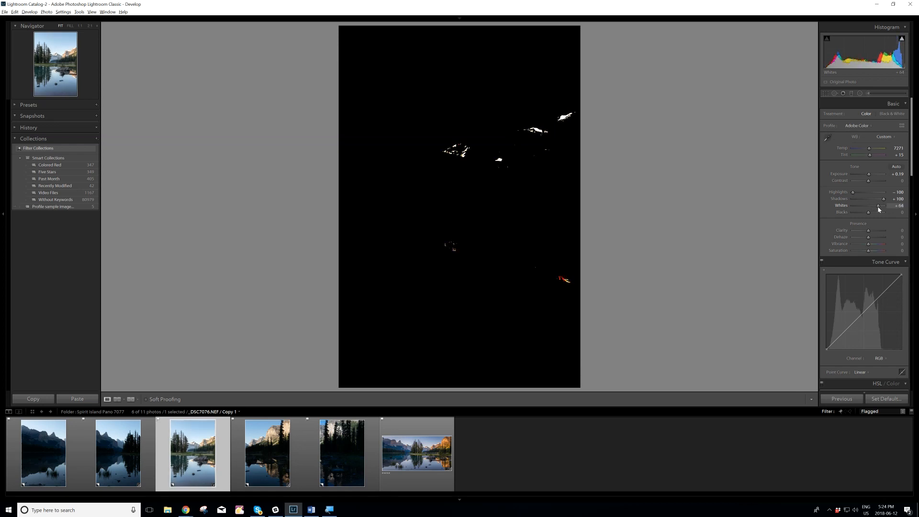
{"action": "left_click_drag", "start_coordinate": [879, 206], "coordinate": [871, 205]}
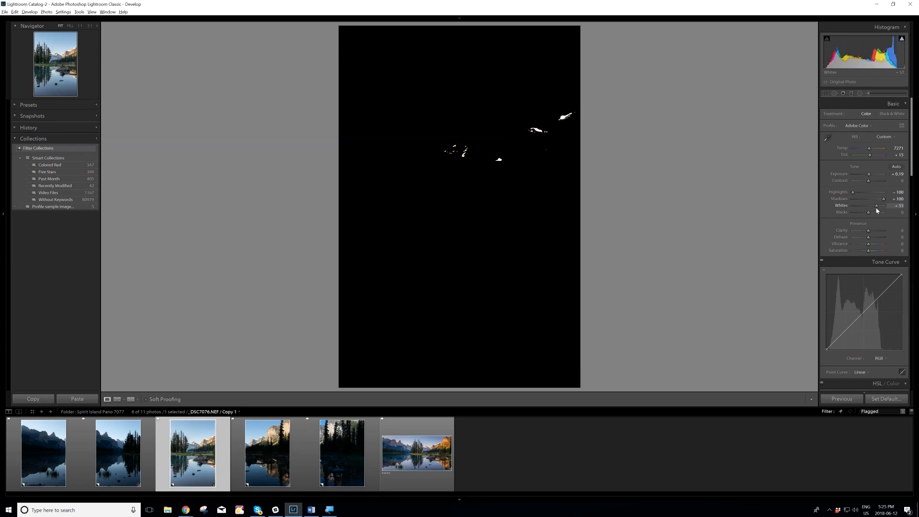
{"action": "left_click_drag", "start_coordinate": [876, 206], "coordinate": [872, 205]}
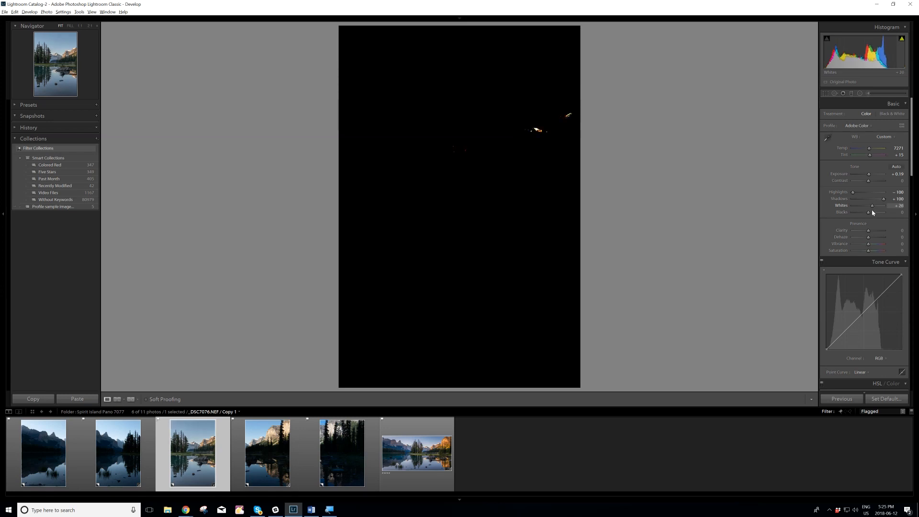
{"action": "left_click_drag", "start_coordinate": [870, 205], "coordinate": [872, 205]}
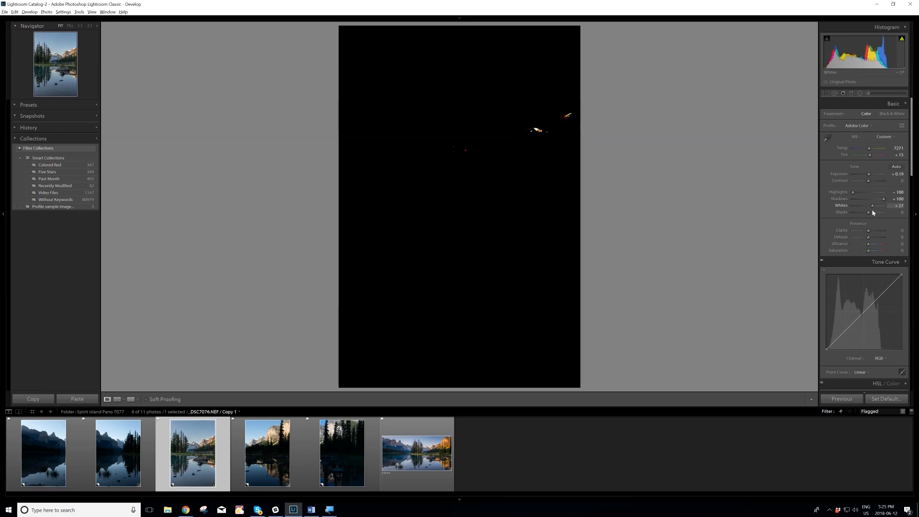
{"action": "left_click_drag", "start_coordinate": [867, 211], "coordinate": [871, 212]}
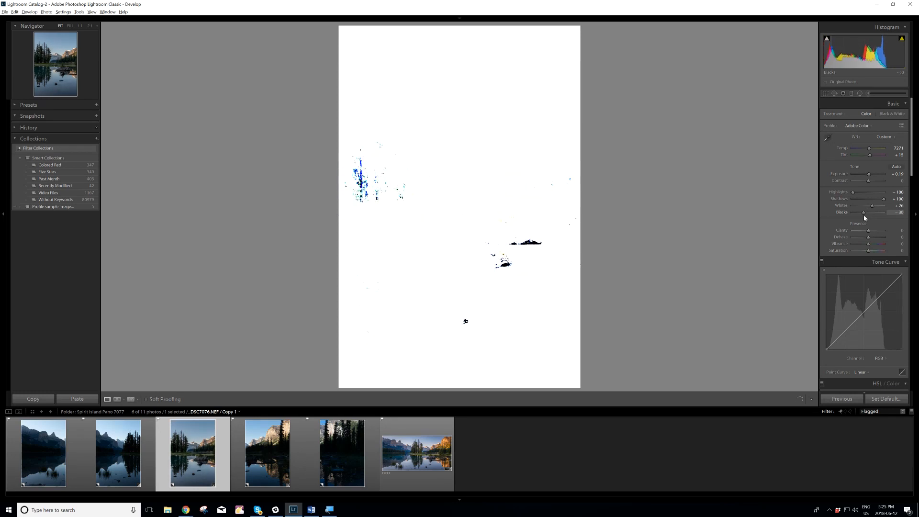
{"action": "left_click_drag", "start_coordinate": [864, 212], "coordinate": [864, 212]}
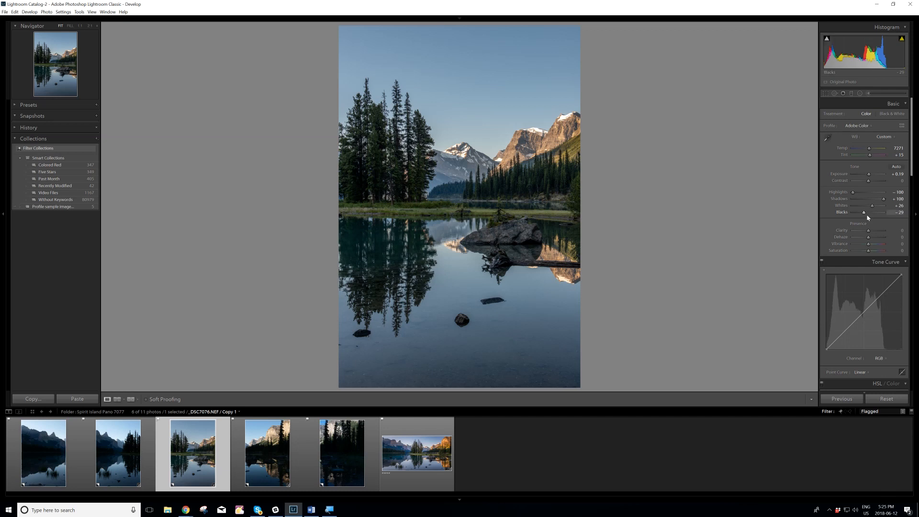
{"action": "mouse_move", "coordinate": [867, 232]}
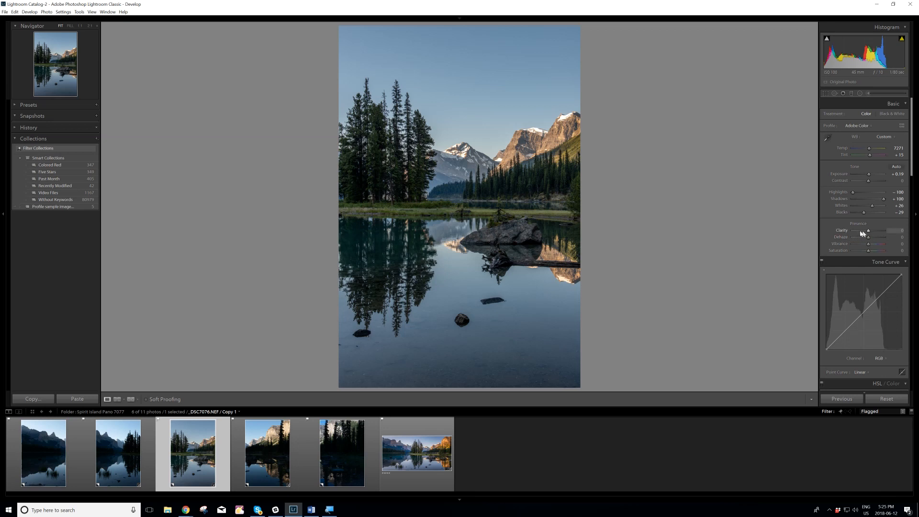
{"action": "mouse_move", "coordinate": [868, 240]}
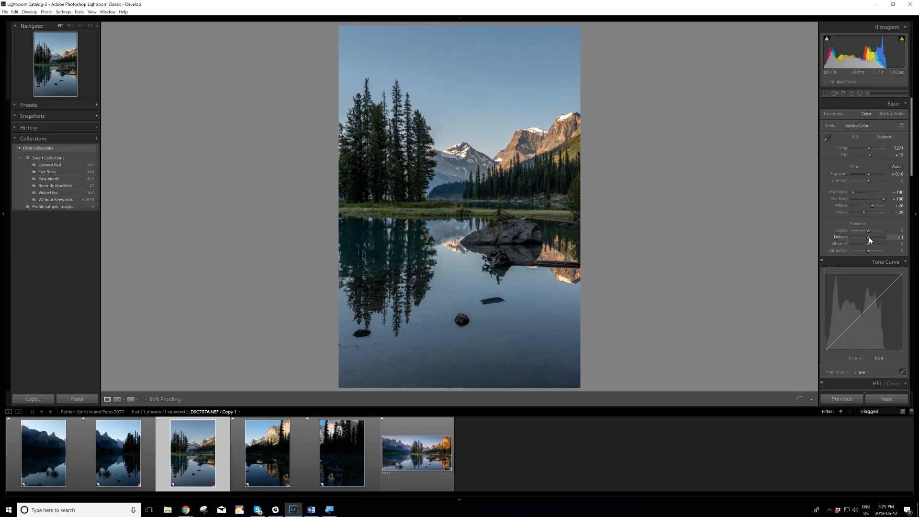
Step: Compare stronger and negative Dehaze amounts, then settle Dehaze at +13
{"action": "left_click_drag", "start_coordinate": [868, 236], "coordinate": [871, 237]}
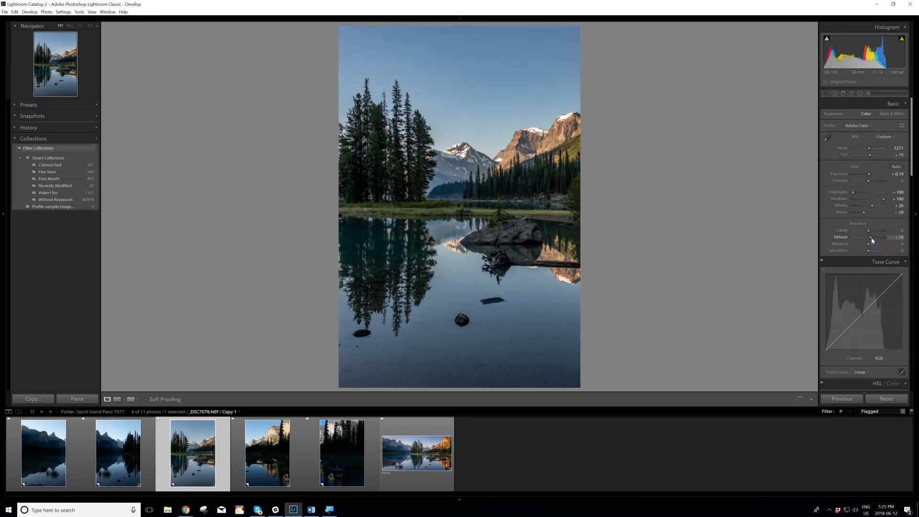
{"action": "left_click_drag", "start_coordinate": [872, 236], "coordinate": [866, 236]}
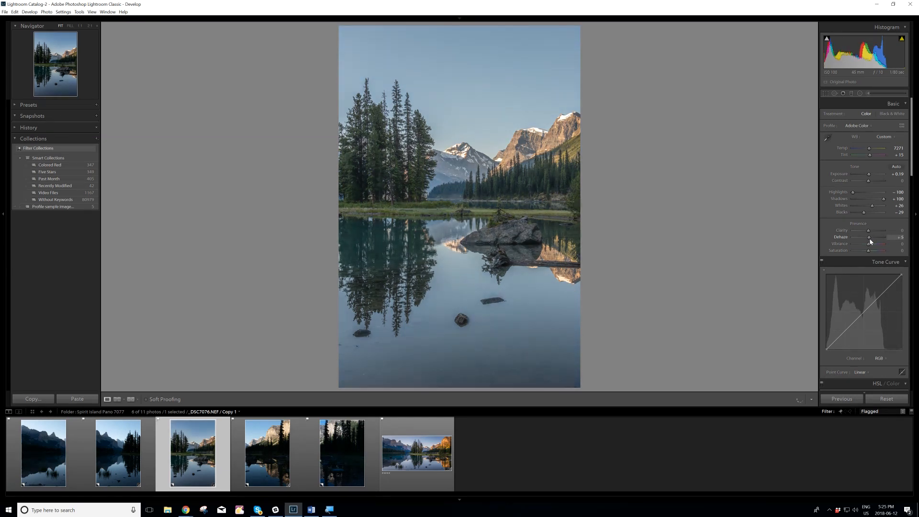
{"action": "left_click_drag", "start_coordinate": [869, 238], "coordinate": [873, 237]}
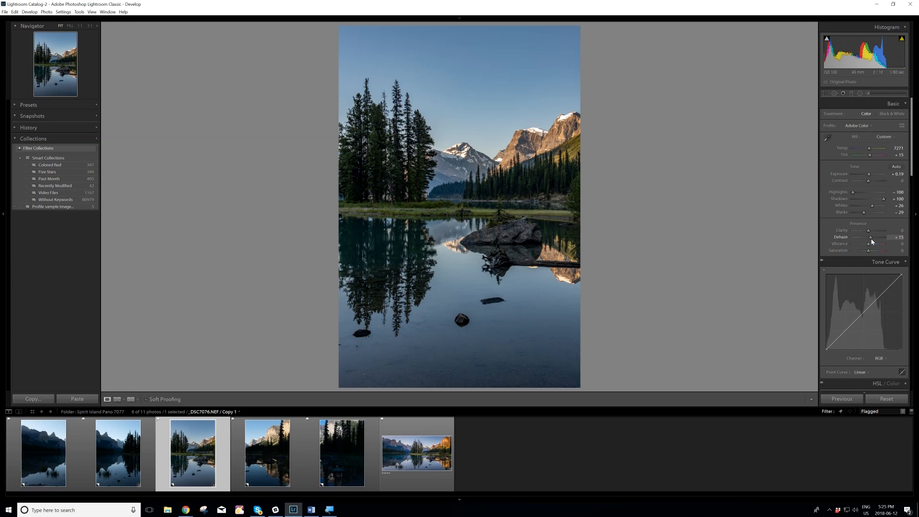
{"action": "left_click_drag", "start_coordinate": [870, 238], "coordinate": [867, 238]}
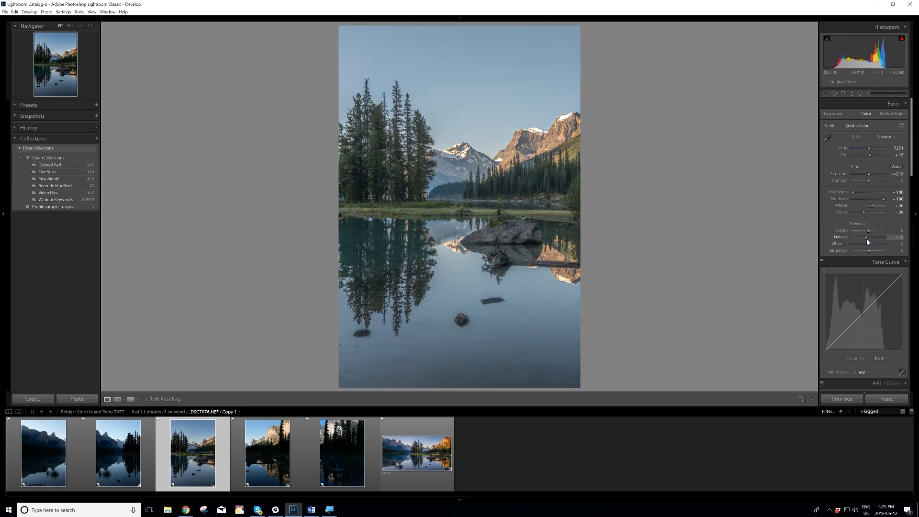
{"action": "left_click_drag", "start_coordinate": [867, 237], "coordinate": [873, 236]}
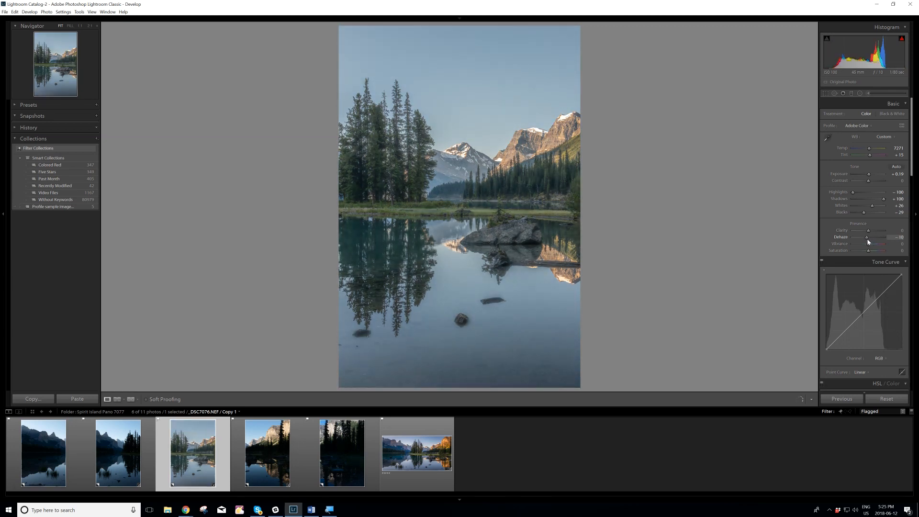
{"action": "left_click_drag", "start_coordinate": [879, 237], "coordinate": [869, 237]}
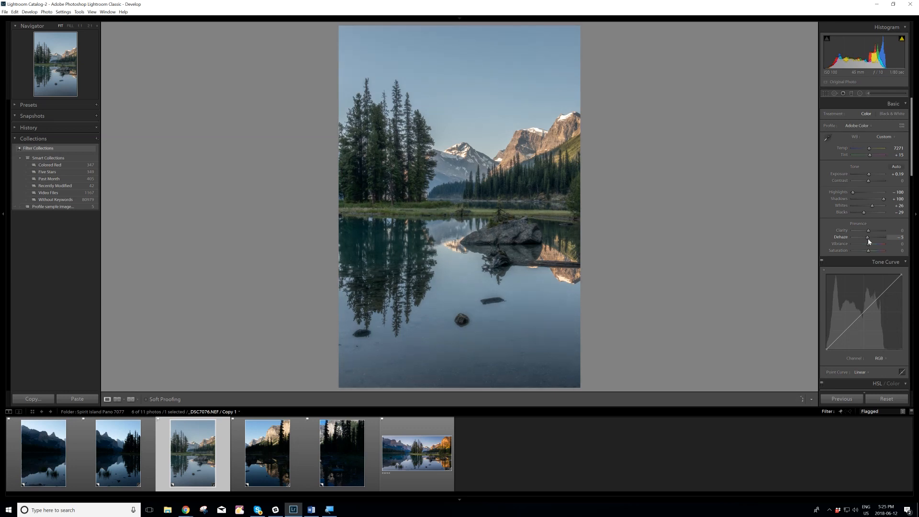
{"action": "left_click_drag", "start_coordinate": [861, 237], "coordinate": [870, 237]}
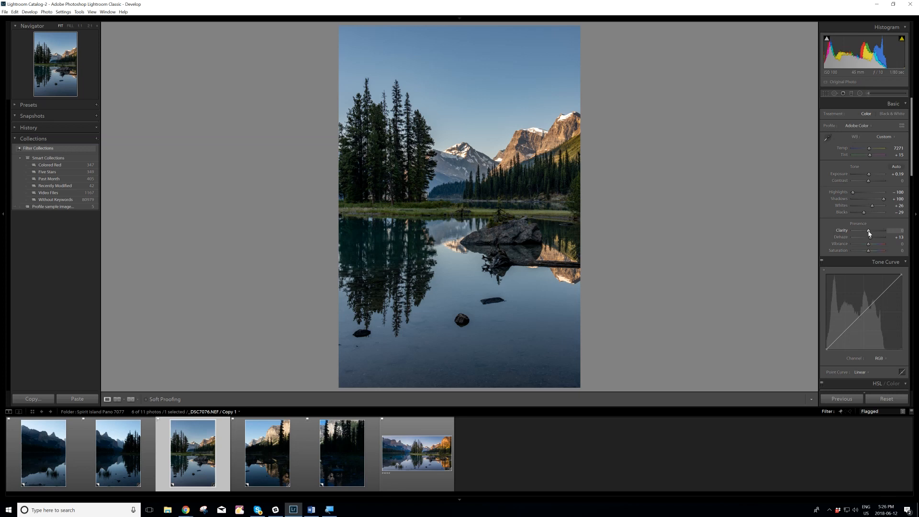
Step: Raise Clarity to a modest +16
{"action": "left_click_drag", "start_coordinate": [868, 230], "coordinate": [871, 230]}
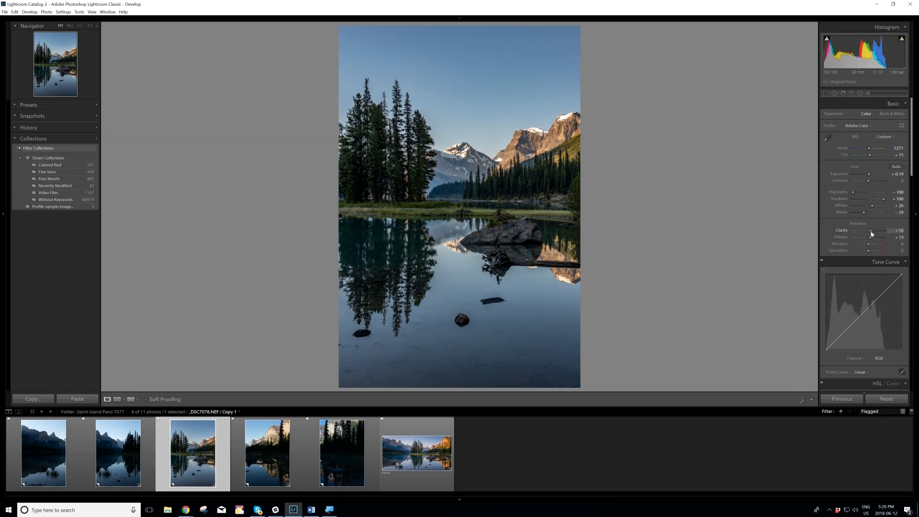
{"action": "left_click_drag", "start_coordinate": [871, 230], "coordinate": [868, 230]}
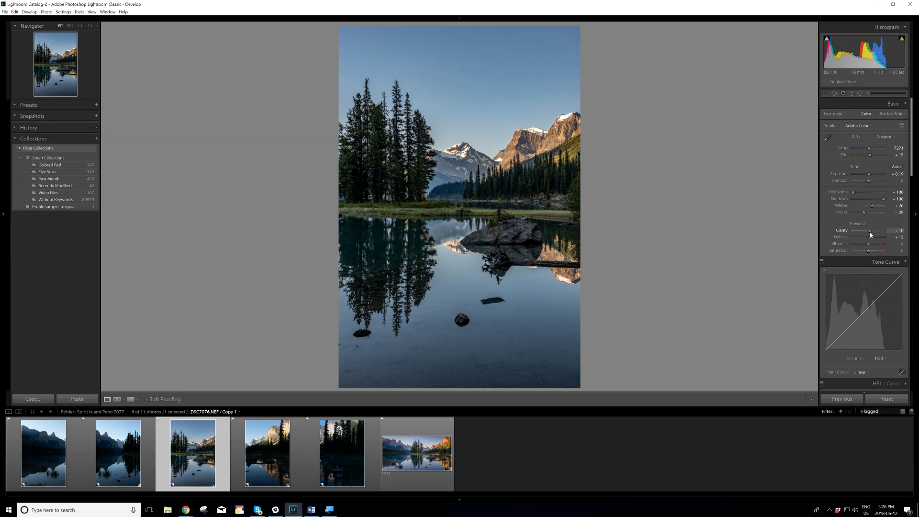
{"action": "left_click_drag", "start_coordinate": [868, 230], "coordinate": [877, 230]}
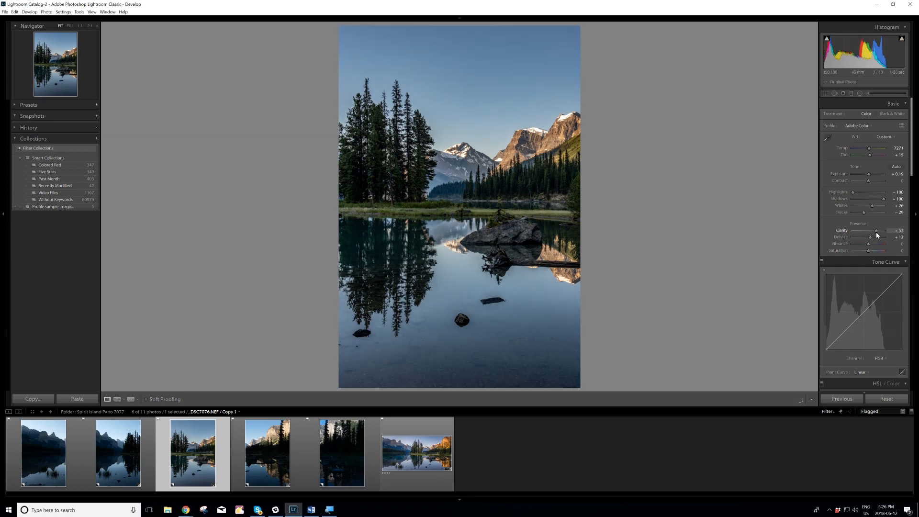
{"action": "left_click_drag", "start_coordinate": [858, 229], "coordinate": [872, 230]}
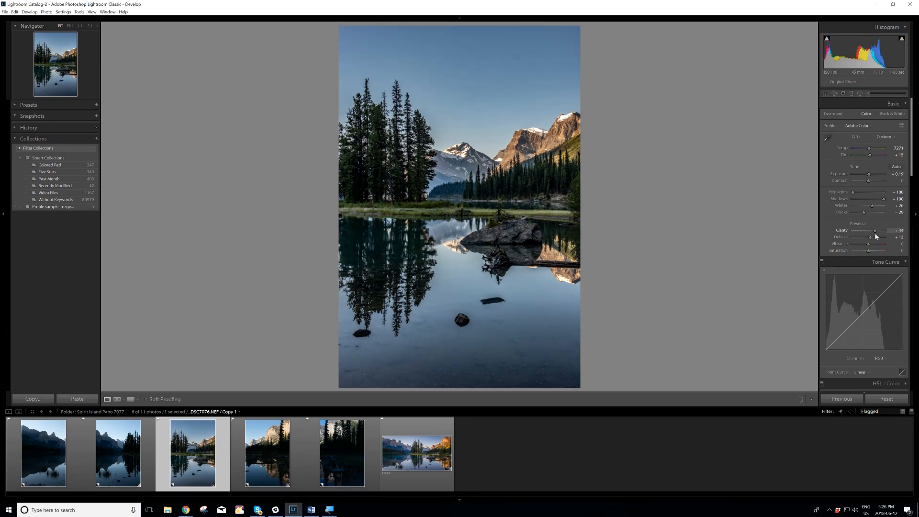
{"action": "left_click_drag", "start_coordinate": [875, 229], "coordinate": [870, 230]}
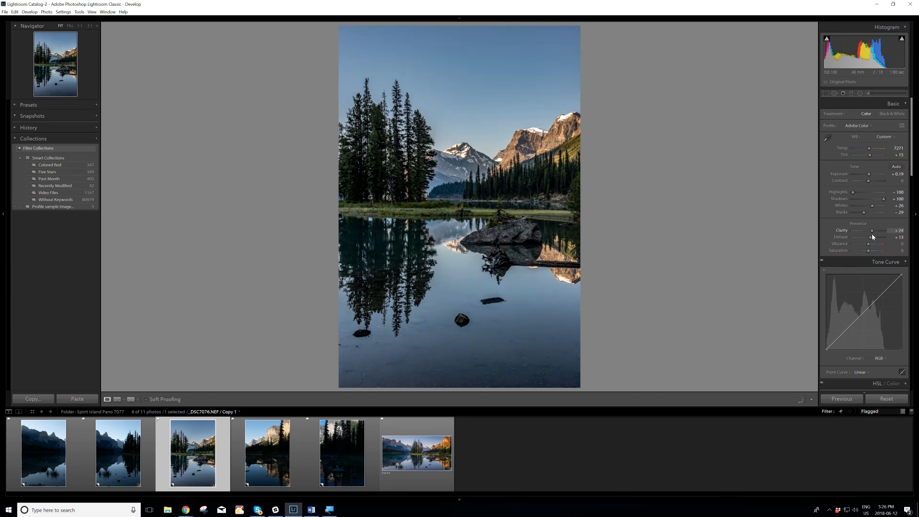
{"action": "left_click_drag", "start_coordinate": [873, 230], "coordinate": [870, 230]}
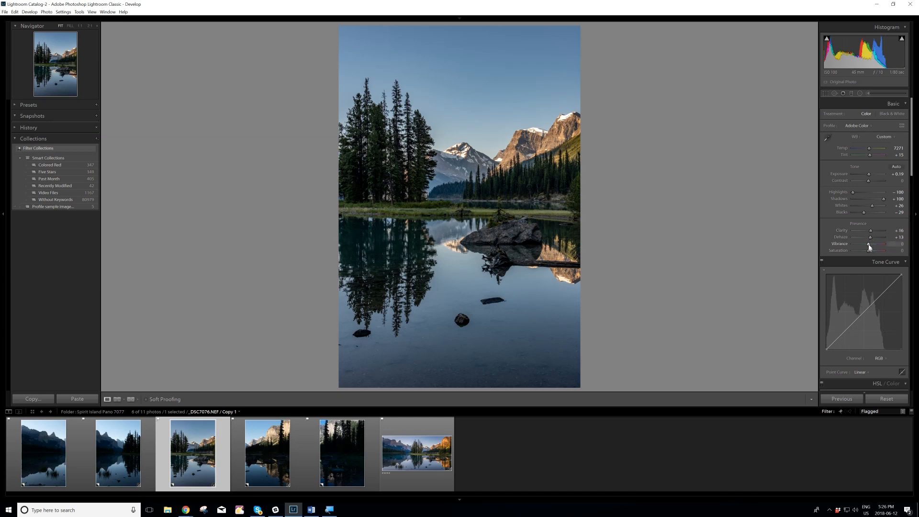
Step: Boost Vibrance to about +29
{"action": "left_click_drag", "start_coordinate": [867, 244], "coordinate": [879, 243]}
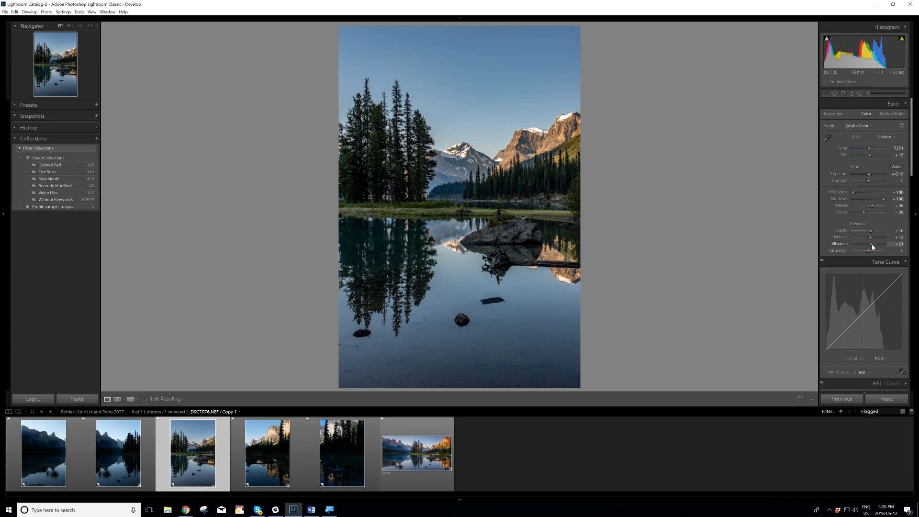
{"action": "left_click_drag", "start_coordinate": [873, 243], "coordinate": [867, 243]}
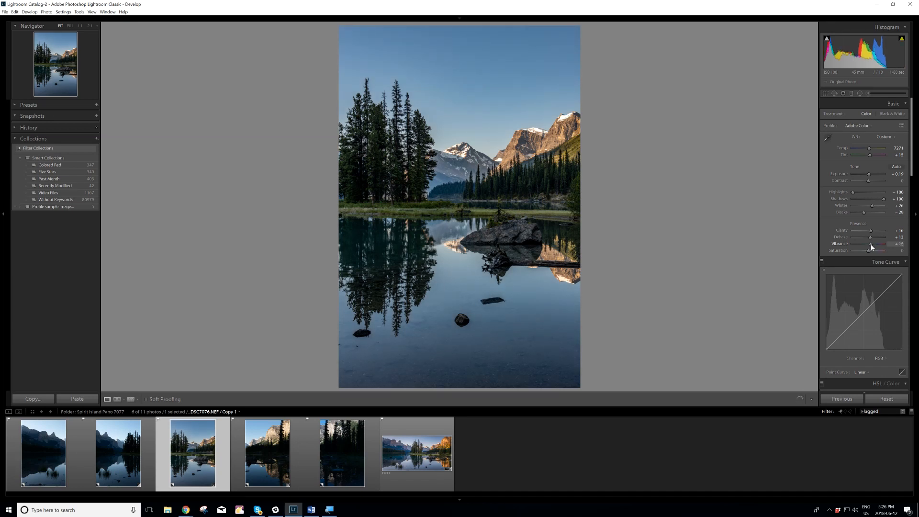
{"action": "left_click_drag", "start_coordinate": [867, 244], "coordinate": [873, 244]}
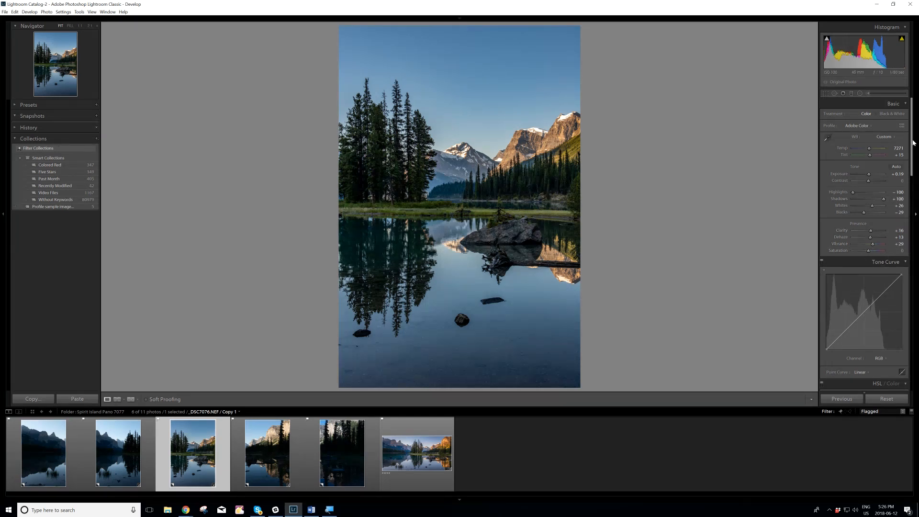
Step: Raise HSL saturation of orange to +11 and yellow to +6
{"action": "scroll", "scroll_direction": "down", "scroll_amount": 3}
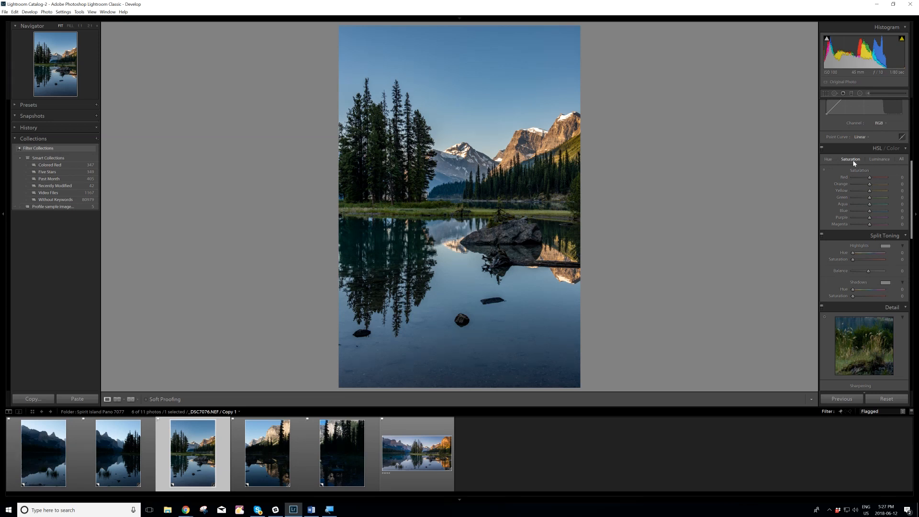
{"action": "mouse_move", "coordinate": [865, 180]}
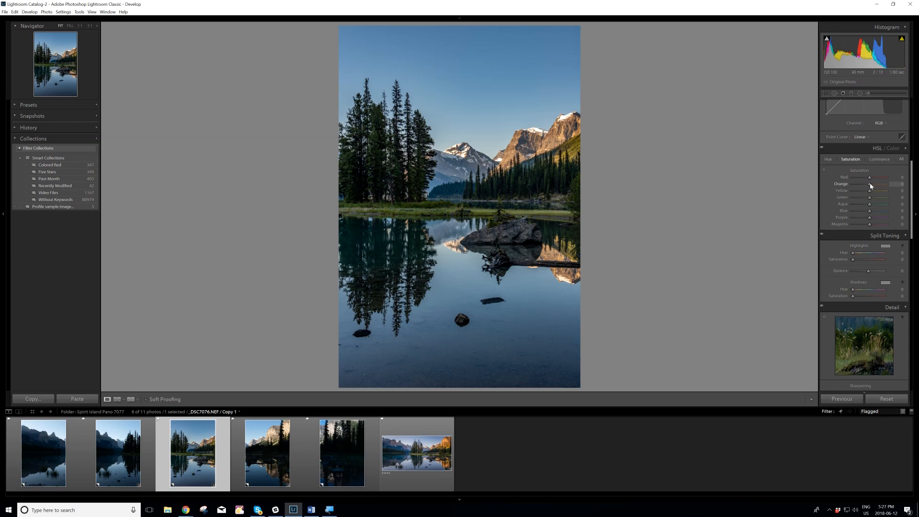
{"action": "left_click_drag", "start_coordinate": [868, 183], "coordinate": [873, 183]}
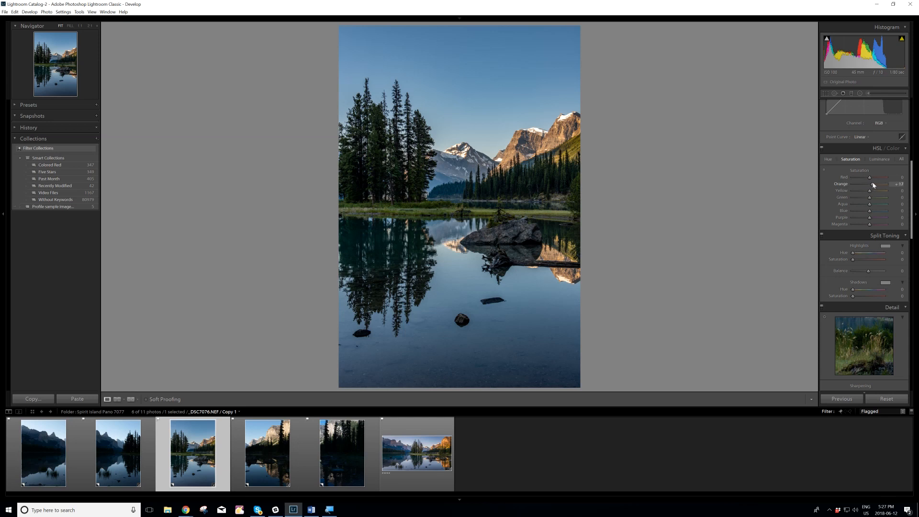
{"action": "left_click_drag", "start_coordinate": [870, 184], "coordinate": [869, 184]}
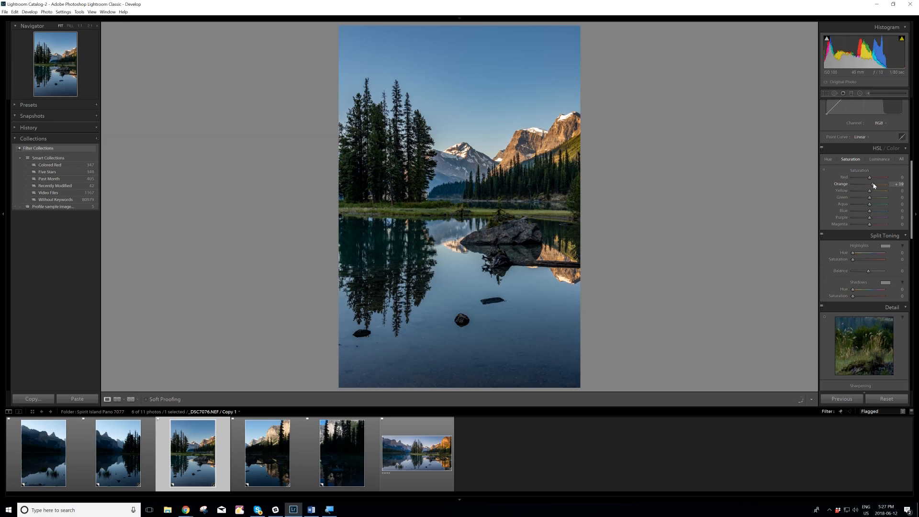
{"action": "left_click_drag", "start_coordinate": [870, 186], "coordinate": [869, 186]}
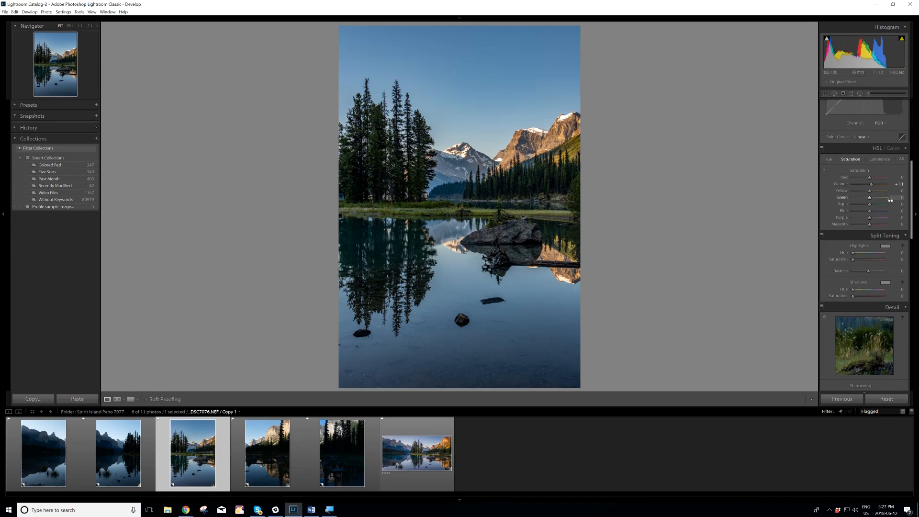
{"action": "left_click_drag", "start_coordinate": [869, 198], "coordinate": [870, 191]}
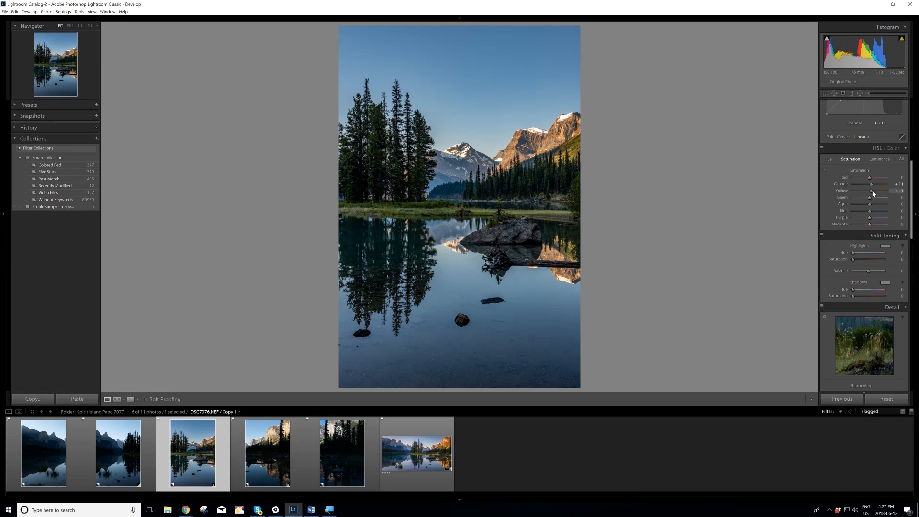
{"action": "left_click_drag", "start_coordinate": [870, 190], "coordinate": [873, 190]}
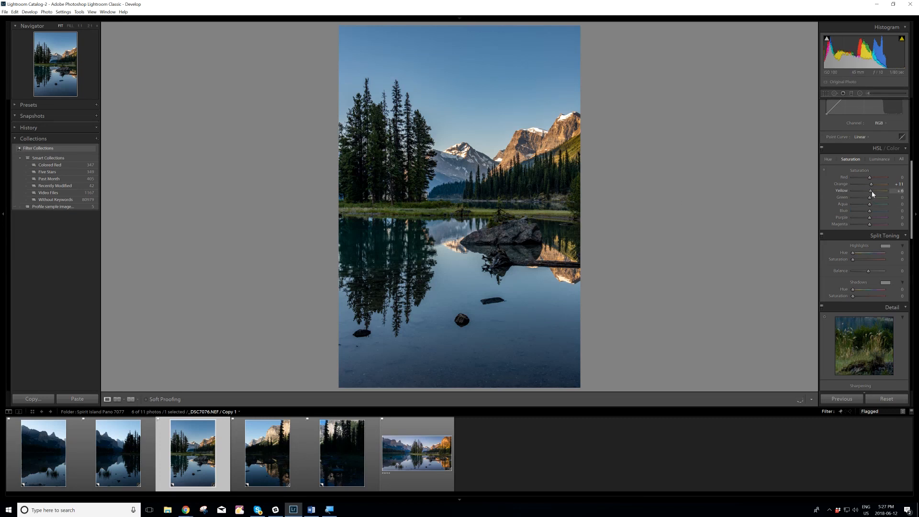
{"action": "left_click_drag", "start_coordinate": [869, 193], "coordinate": [872, 193]}
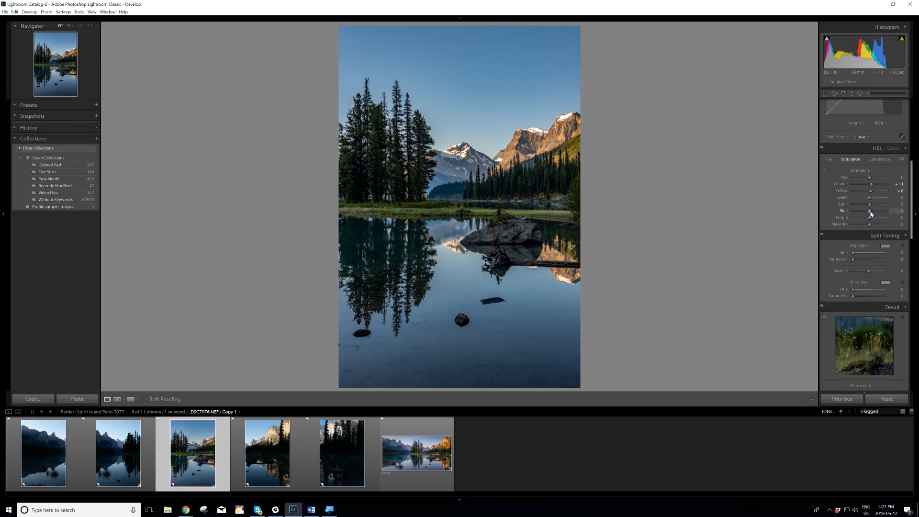
Step: Raise blue saturation to +9 and green saturation to +8
{"action": "left_click_drag", "start_coordinate": [869, 211], "coordinate": [872, 211]}
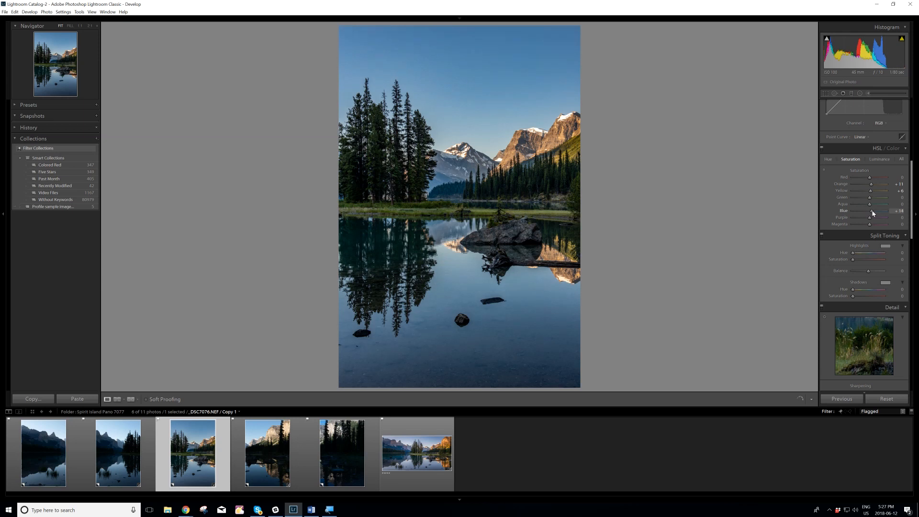
{"action": "left_click_drag", "start_coordinate": [872, 211], "coordinate": [869, 211]}
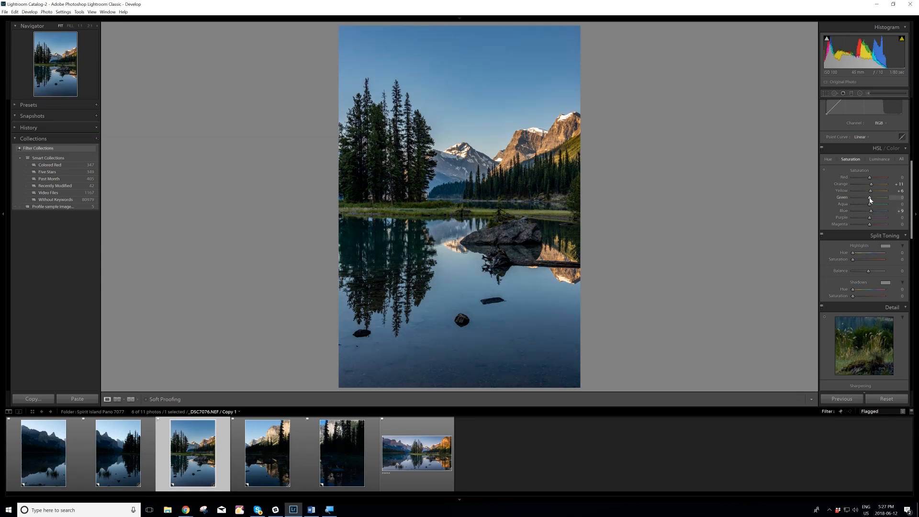
{"action": "left_click_drag", "start_coordinate": [870, 197], "coordinate": [878, 197]}
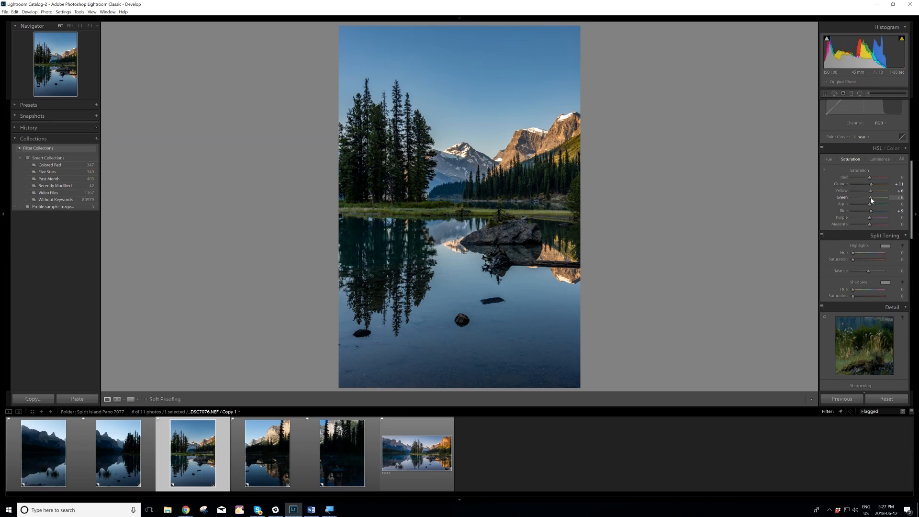
{"action": "left_click_drag", "start_coordinate": [870, 198], "coordinate": [867, 198]}
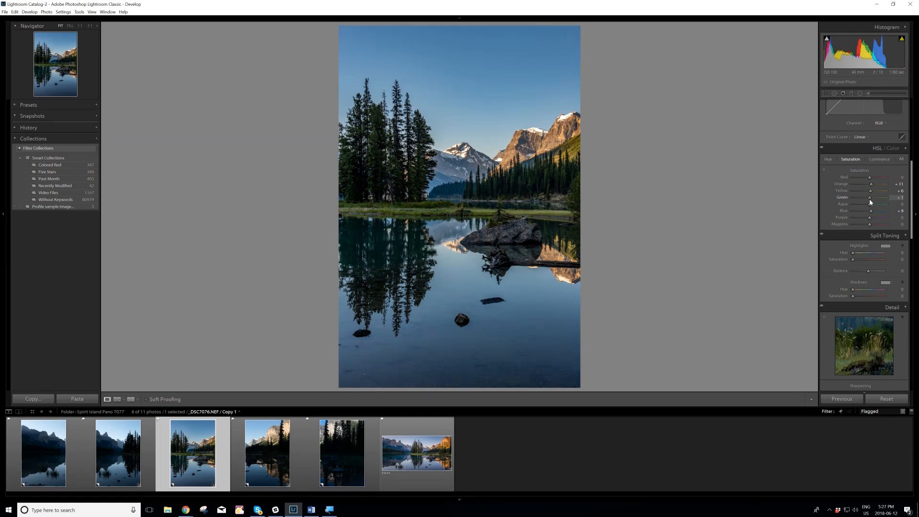
{"action": "left_click_drag", "start_coordinate": [869, 198], "coordinate": [871, 197]}
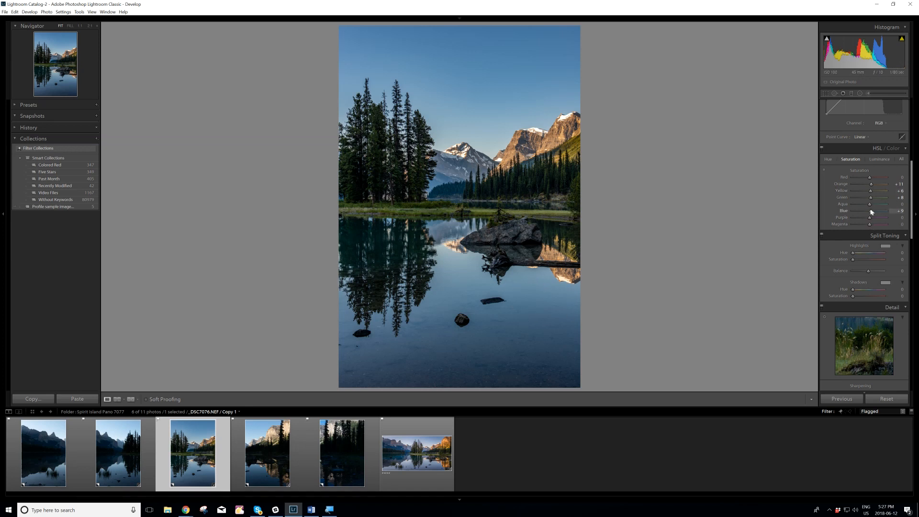
Step: Set aqua saturation to about +8 after testing stronger amounts
{"action": "left_click_drag", "start_coordinate": [869, 204], "coordinate": [879, 203]}
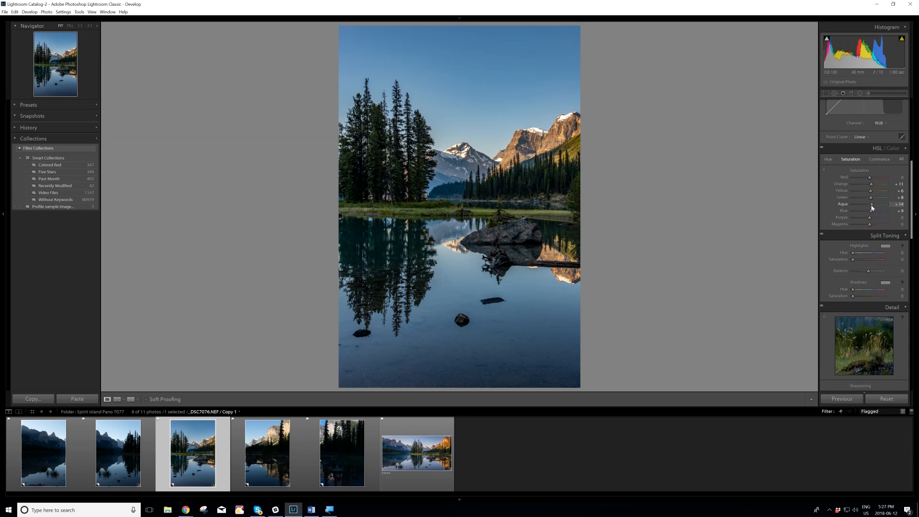
{"action": "left_click_drag", "start_coordinate": [869, 204], "coordinate": [873, 204]}
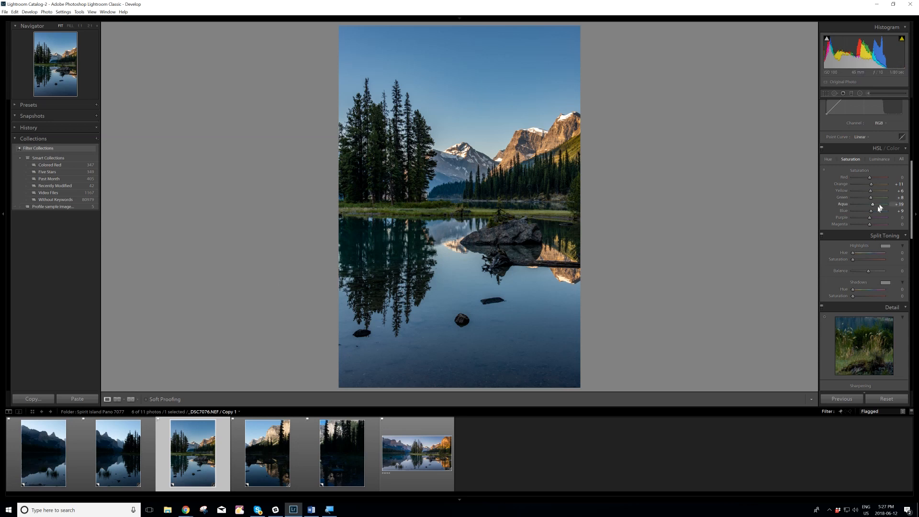
{"action": "left_click_drag", "start_coordinate": [872, 207], "coordinate": [870, 207]}
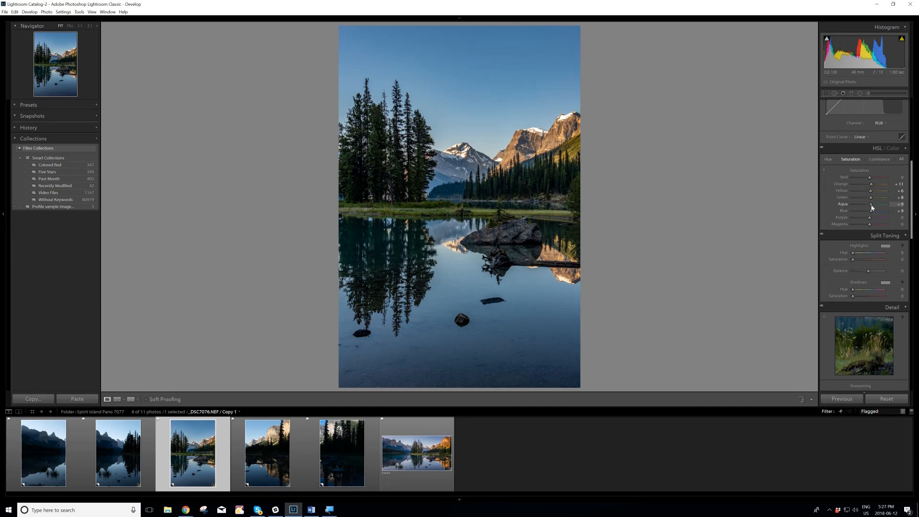
{"action": "left_click_drag", "start_coordinate": [869, 204], "coordinate": [872, 203]}
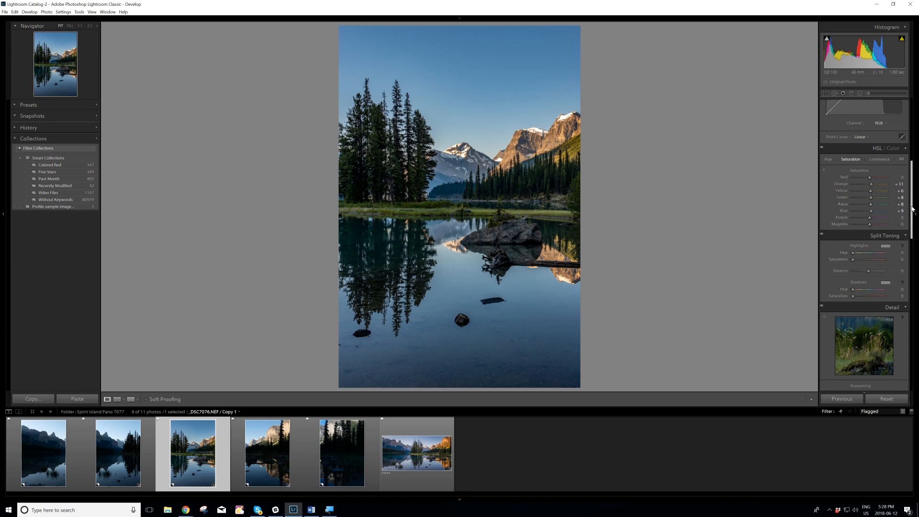
Step: Raise Sharpening Amount to 77 and Luminance noise reduction to 13
{"action": "scroll", "scroll_direction": "down", "scroll_amount": 3}
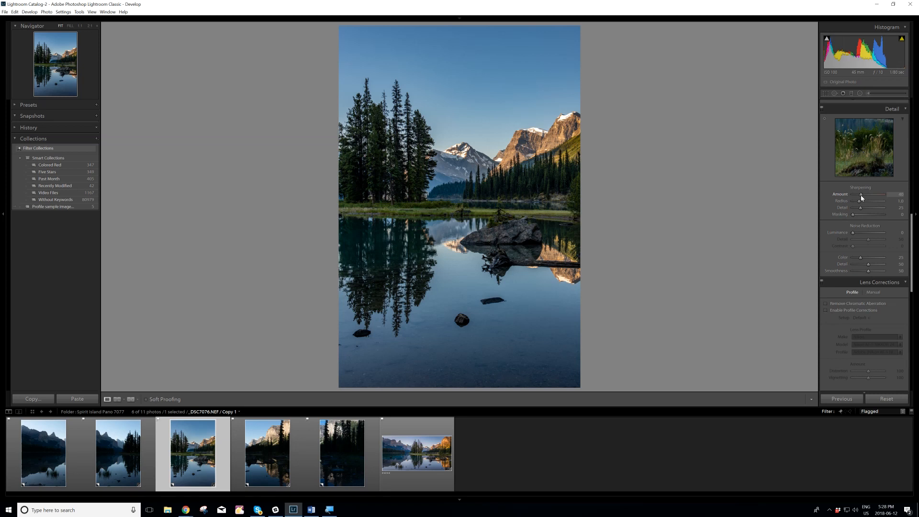
{"action": "left_click_drag", "start_coordinate": [860, 197], "coordinate": [867, 197]}
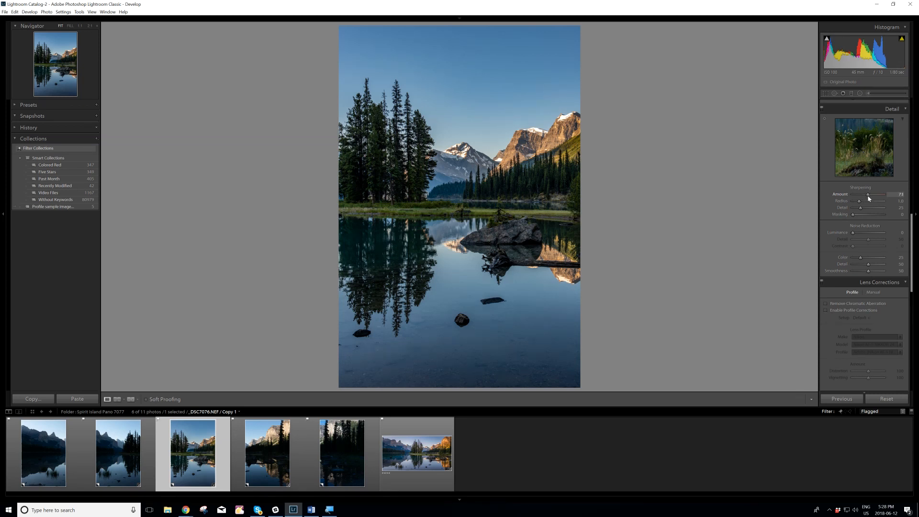
{"action": "left_click_drag", "start_coordinate": [867, 194], "coordinate": [870, 193]}
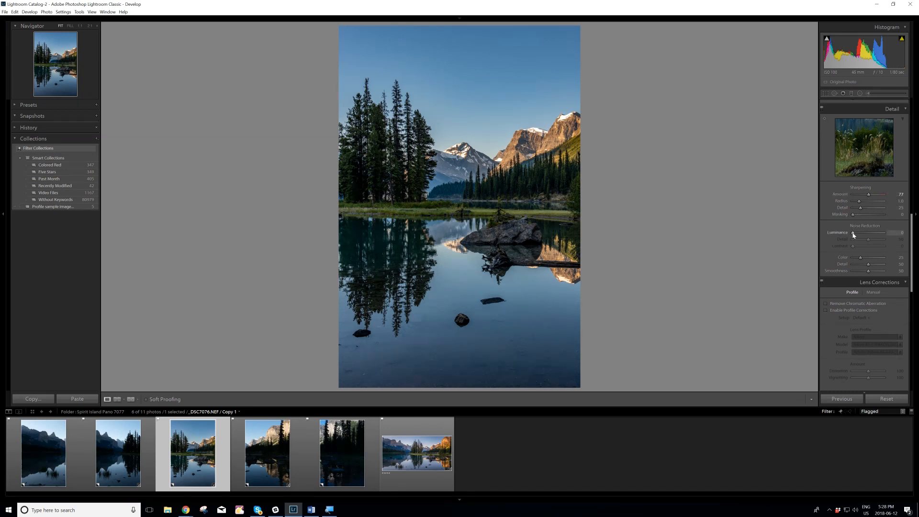
{"action": "left_click_drag", "start_coordinate": [853, 232], "coordinate": [861, 232]}
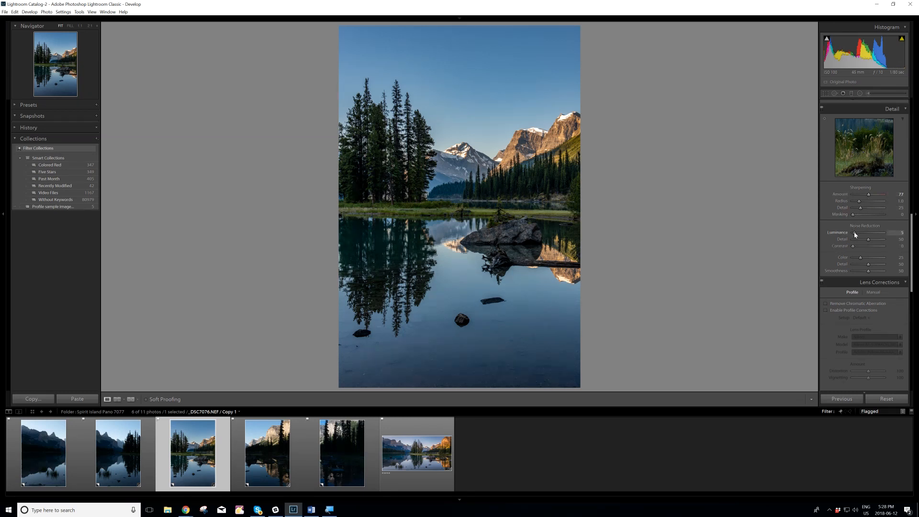
{"action": "left_click_drag", "start_coordinate": [866, 237], "coordinate": [871, 237]}
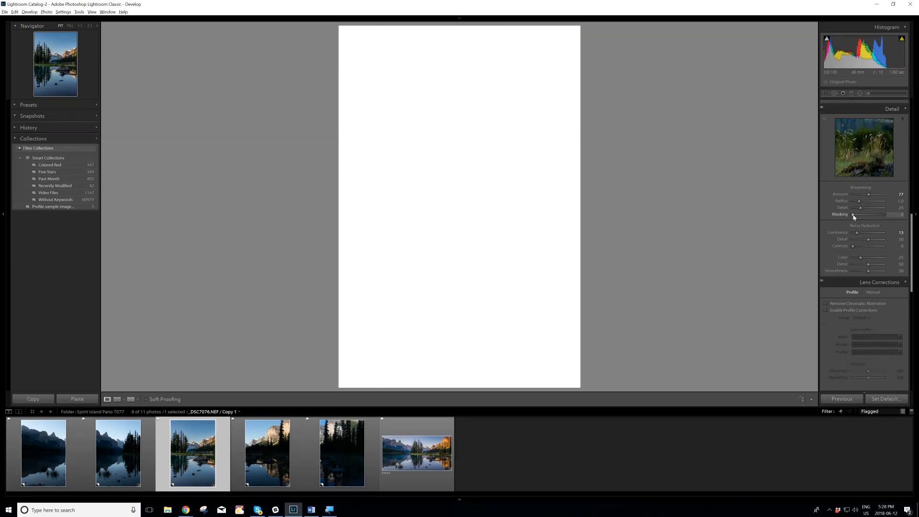
Step: Set Sharpening Masking to about 25 while previewing the edge mask
{"action": "left_click_drag", "start_coordinate": [853, 214], "coordinate": [860, 214]}
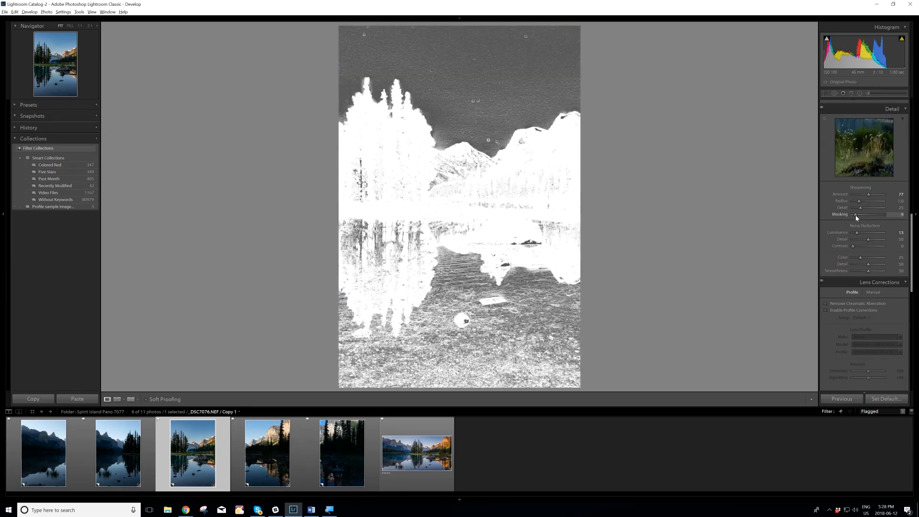
{"action": "left_click_drag", "start_coordinate": [859, 214], "coordinate": [869, 213]}
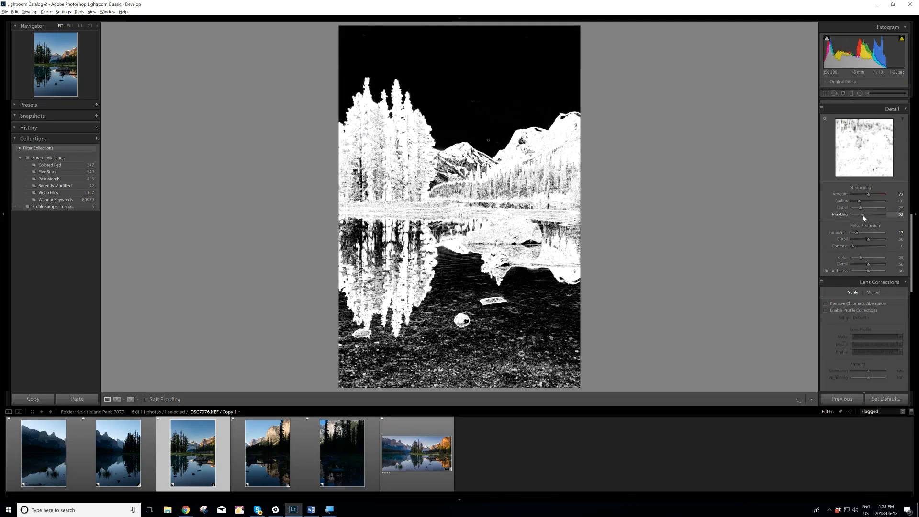
{"action": "left_click_drag", "start_coordinate": [862, 214], "coordinate": [860, 214]}
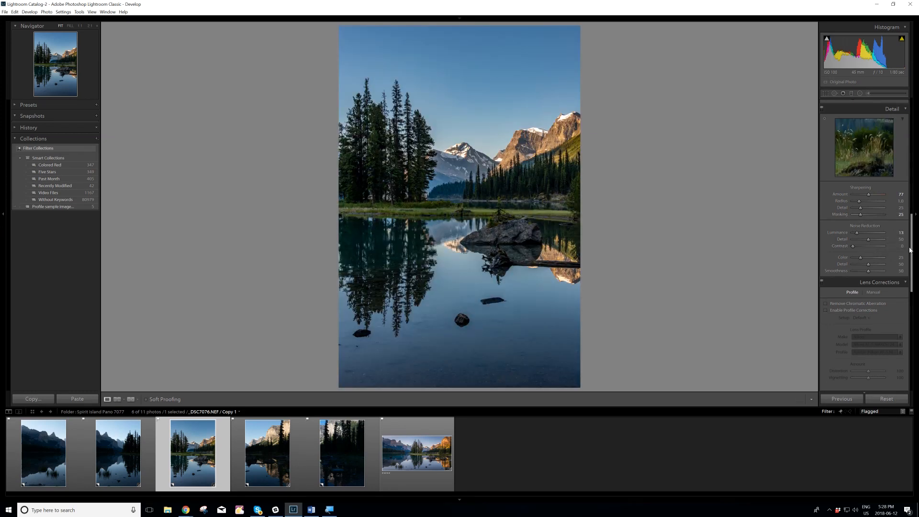
Step: Enable Remove Chromatic Aberration and the Nikon lens profile corrections
{"action": "left_click", "coordinate": [827, 303]}
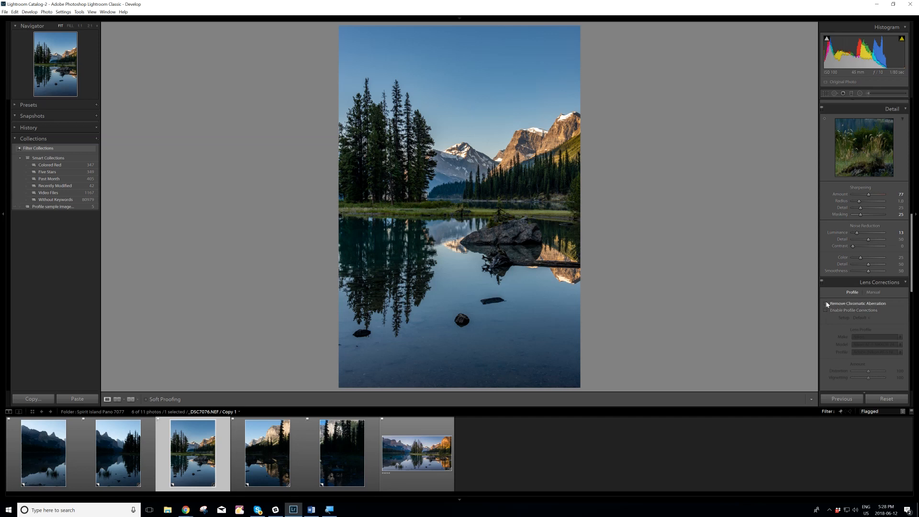
{"action": "left_click", "coordinate": [826, 303]}
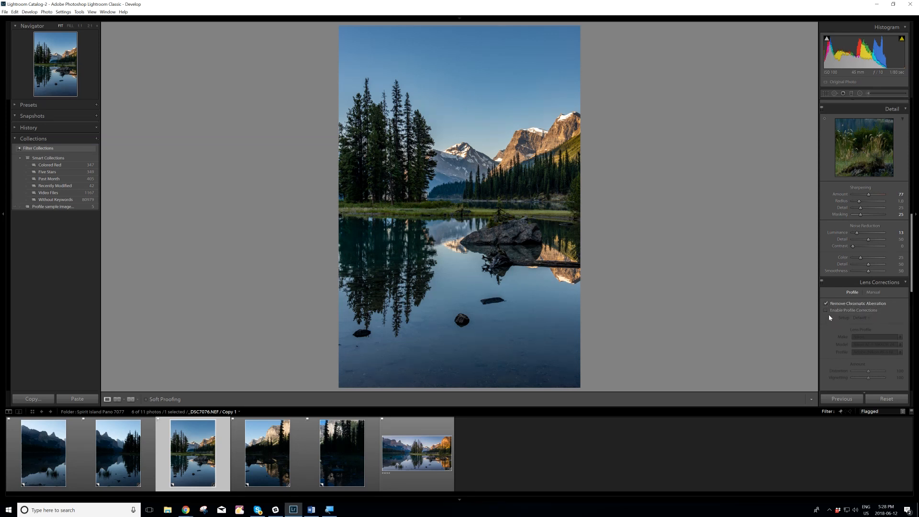
{"action": "left_click", "coordinate": [826, 310]}
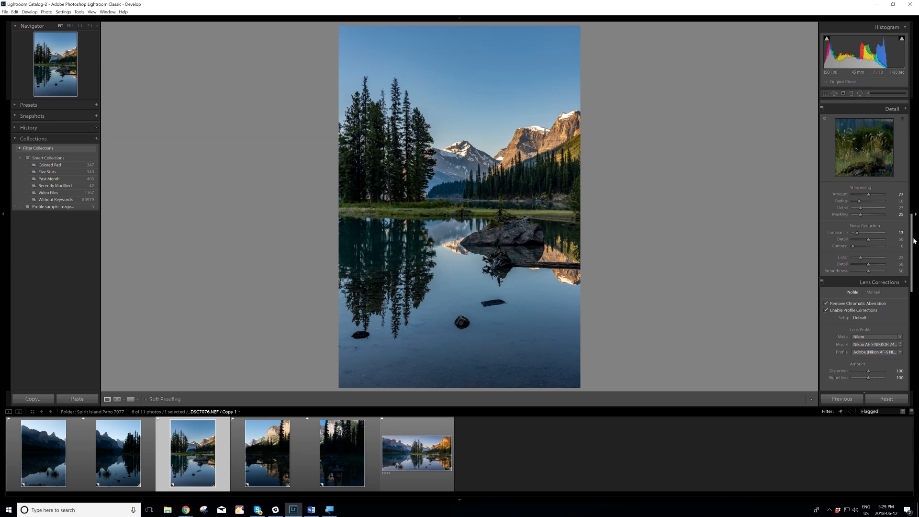
{"action": "scroll", "scroll_direction": "down", "scroll_amount": 3}
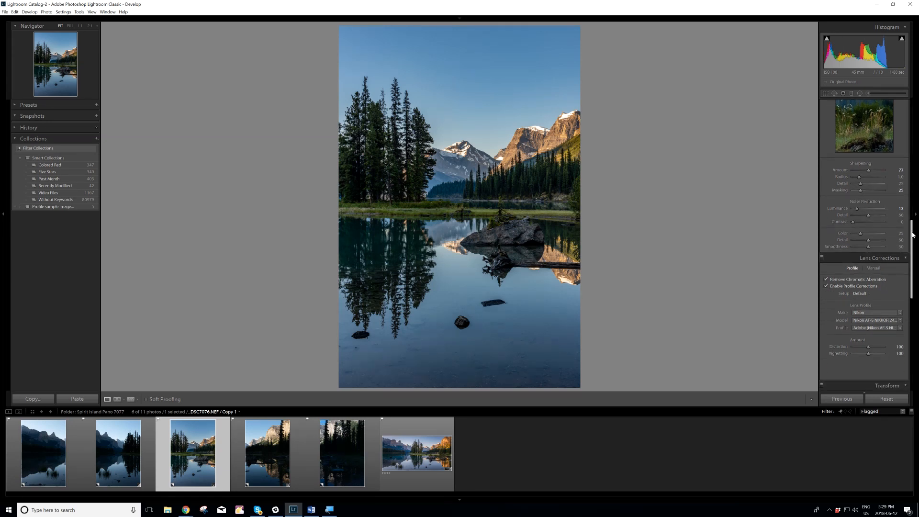
Step: Raise the white balance temperature further to about 8036
{"action": "scroll", "scroll_direction": "down", "scroll_amount": 3}
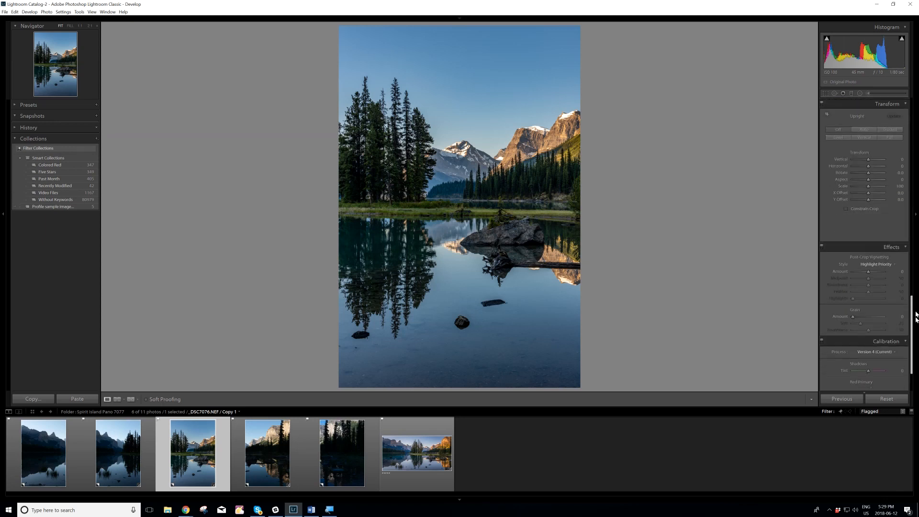
{"action": "scroll", "scroll_direction": "down", "scroll_amount": 3}
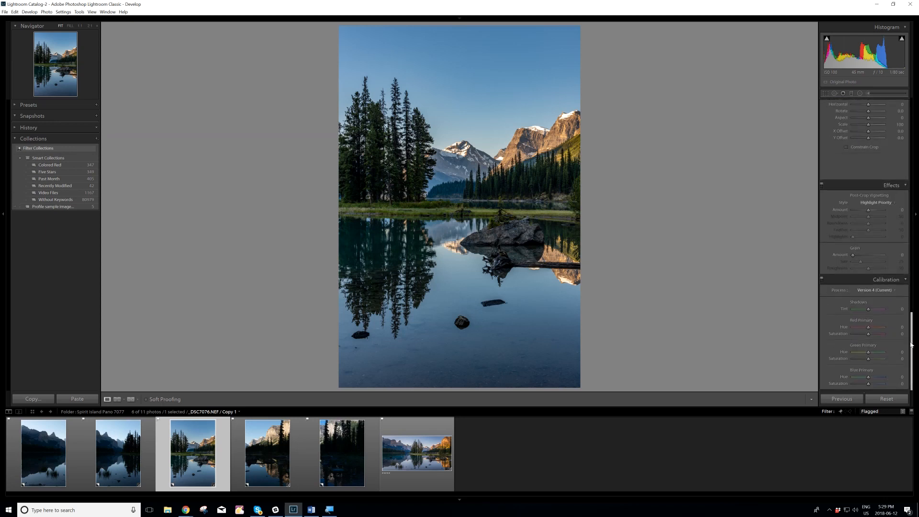
{"action": "mouse_move", "coordinate": [911, 344]}
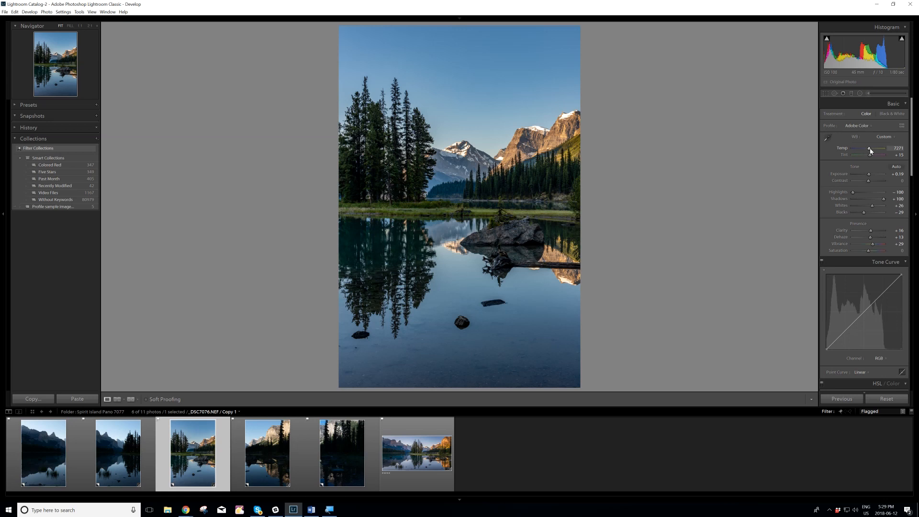
{"action": "left_click_drag", "start_coordinate": [869, 148], "coordinate": [871, 148]}
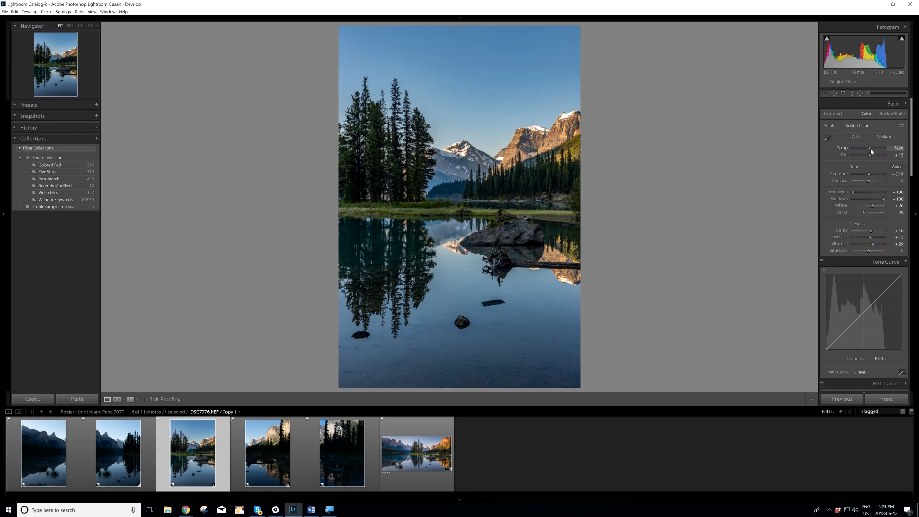
{"action": "left_click_drag", "start_coordinate": [869, 149], "coordinate": [872, 149]}
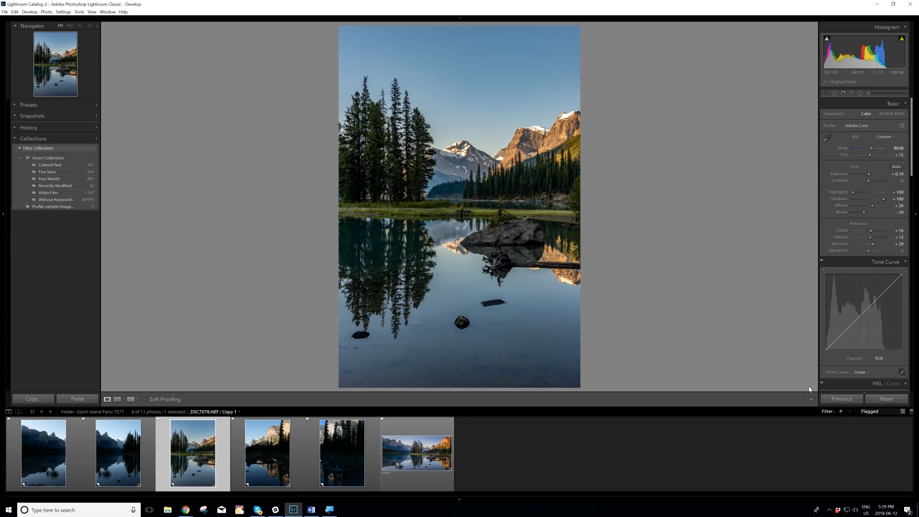
{"action": "mouse_move", "coordinate": [793, 380]}
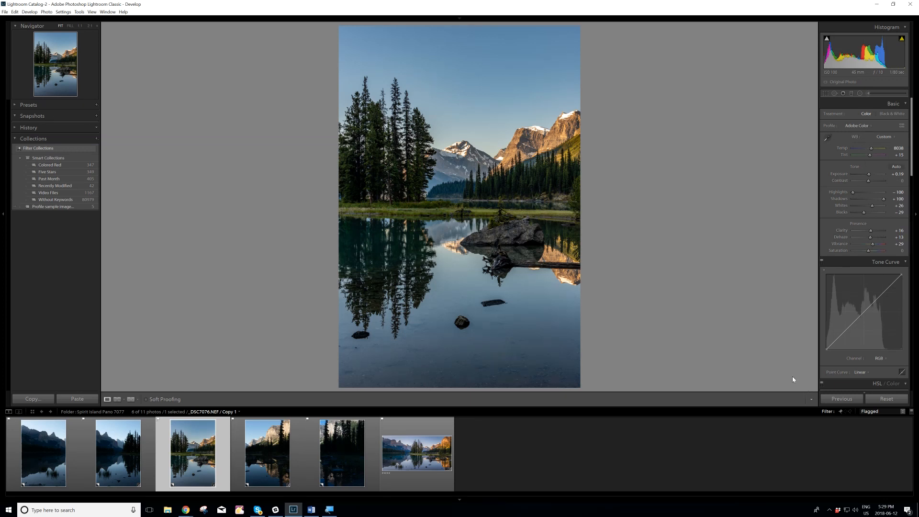
{"action": "mouse_move", "coordinate": [840, 399]}
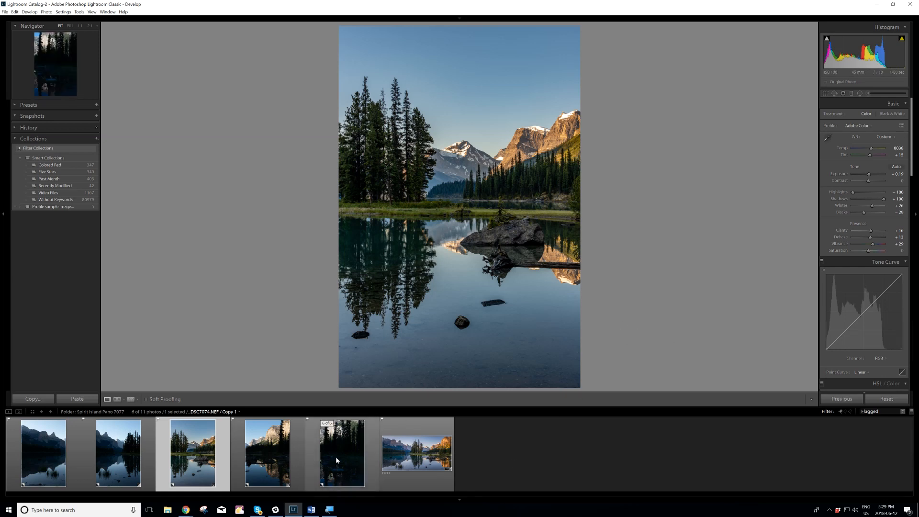
{"action": "mouse_move", "coordinate": [339, 460]}
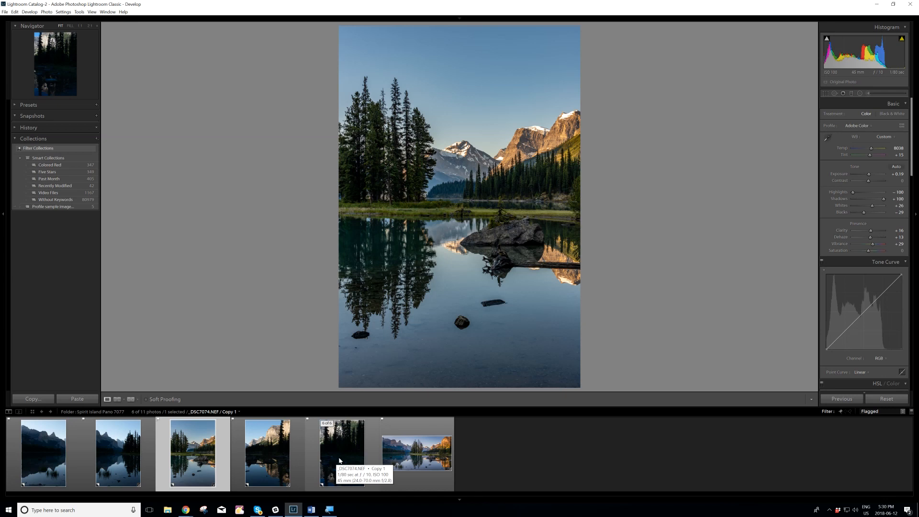
{"action": "mouse_move", "coordinate": [339, 459]}
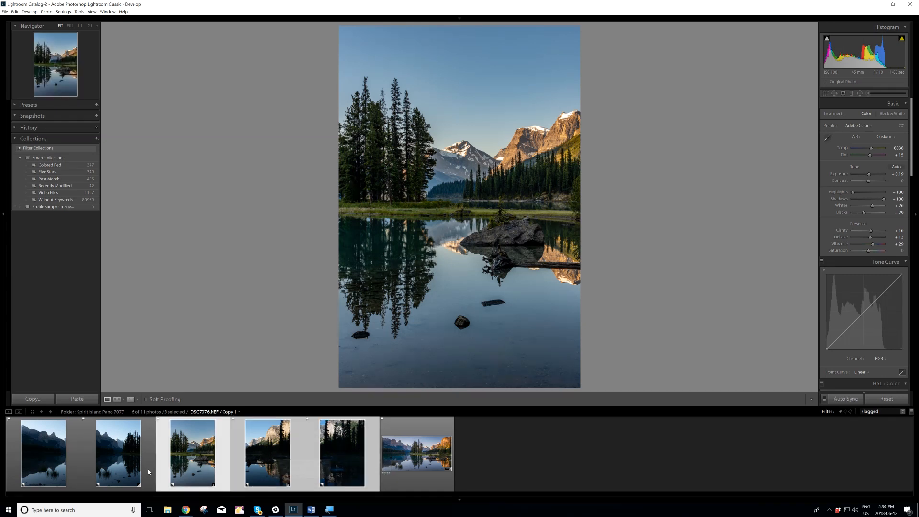
Step: Add the remaining lake frame to the selection, keeping the edited photo active
{"action": "left_click", "coordinate": [44, 452]}
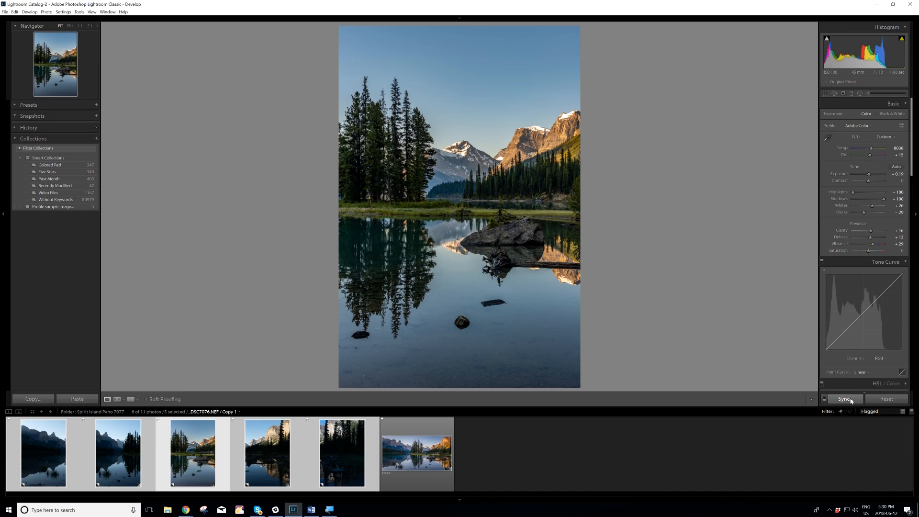
Step: Sync the edited frame's settings to the other lake frames, excluding Spot Removal and Crop
{"action": "left_click", "coordinate": [843, 399]}
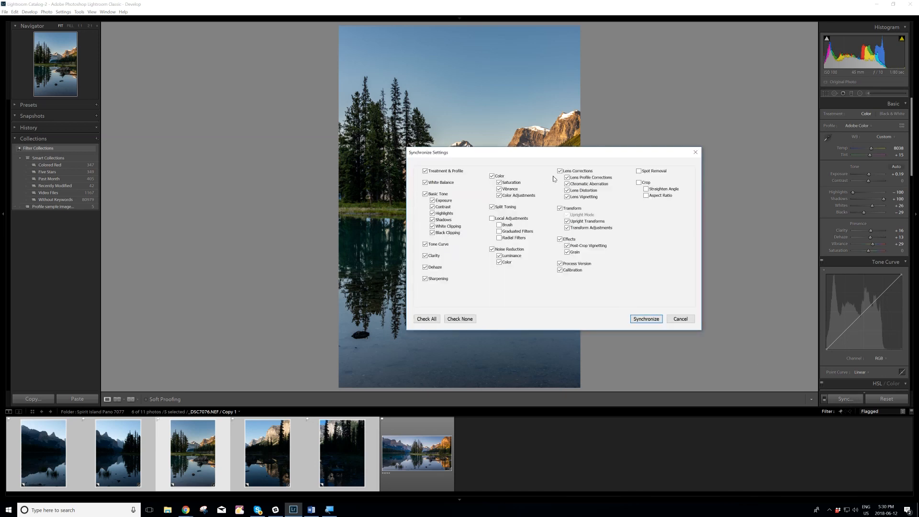
{"action": "mouse_move", "coordinate": [561, 202]}
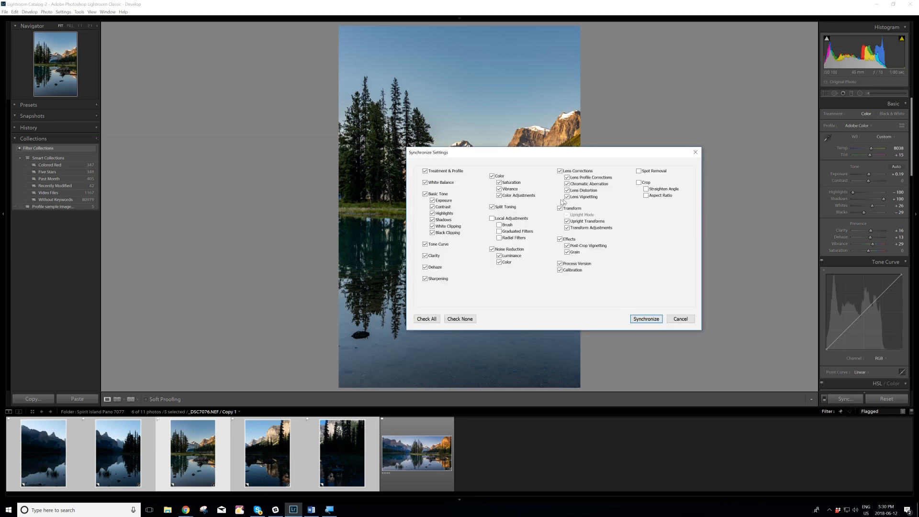
{"action": "mouse_move", "coordinate": [605, 204]}
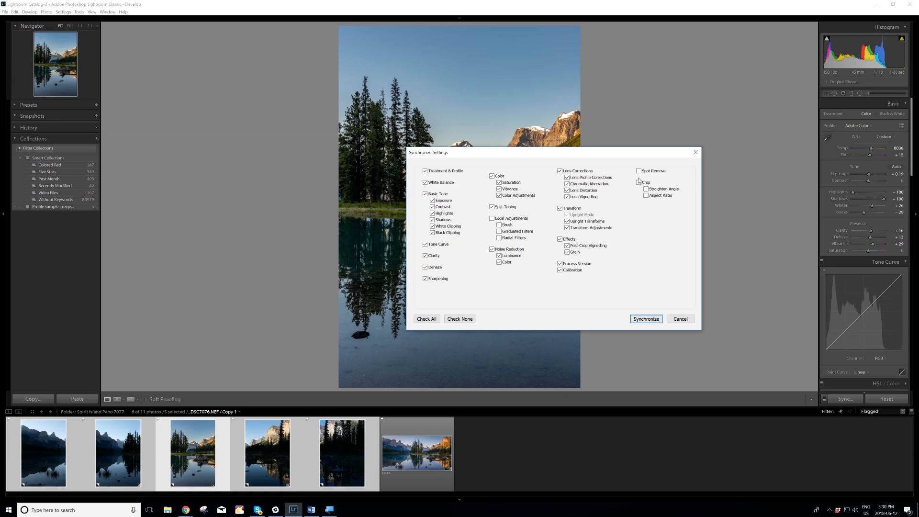
{"action": "left_click", "coordinate": [638, 183]}
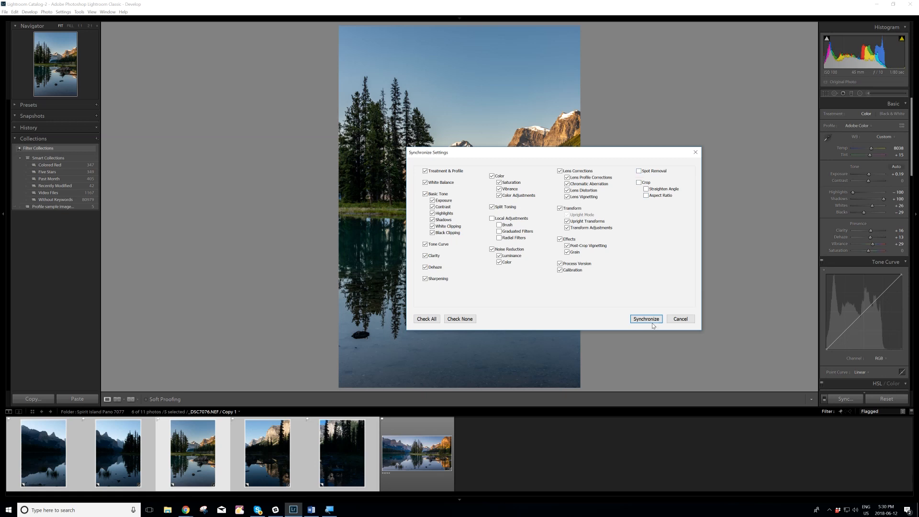
{"action": "left_click", "coordinate": [645, 318]}
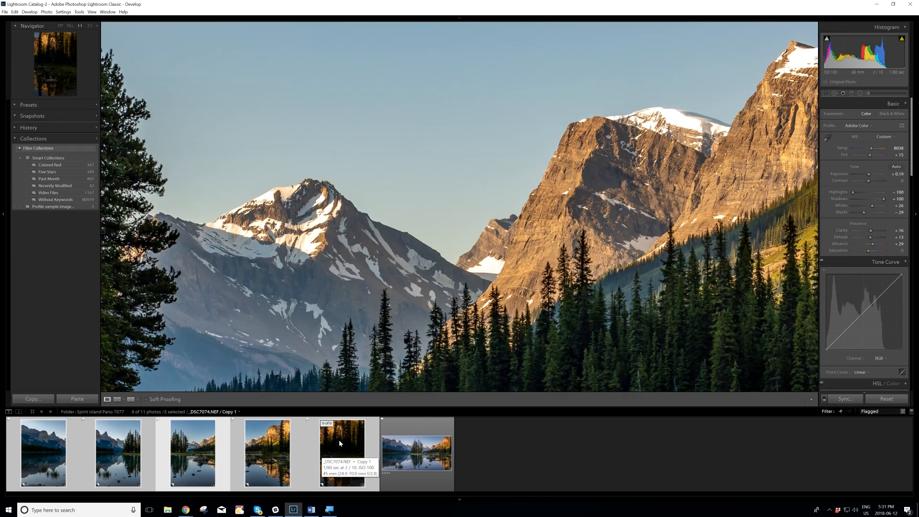
Step: Merge the six selected lake frames with Photo Merge > Panorama
{"action": "left_click", "coordinate": [414, 451]}
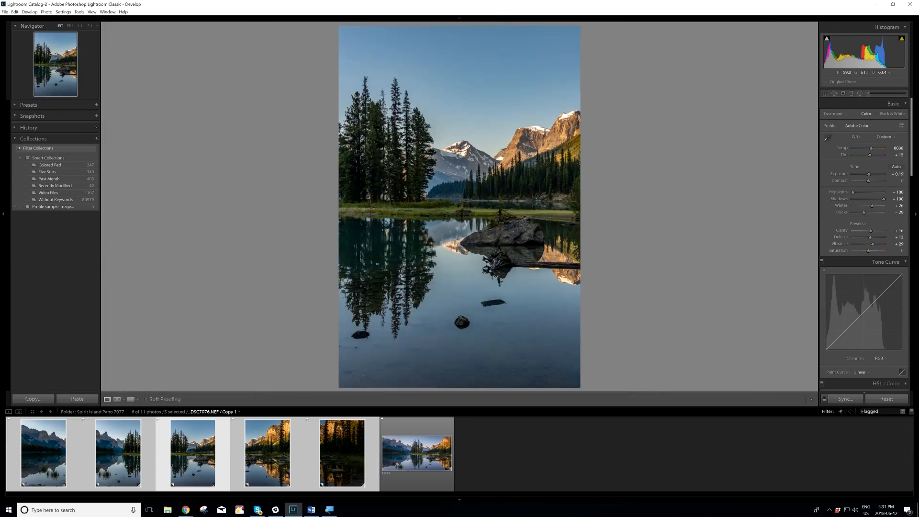
{"action": "mouse_move", "coordinate": [342, 451]}
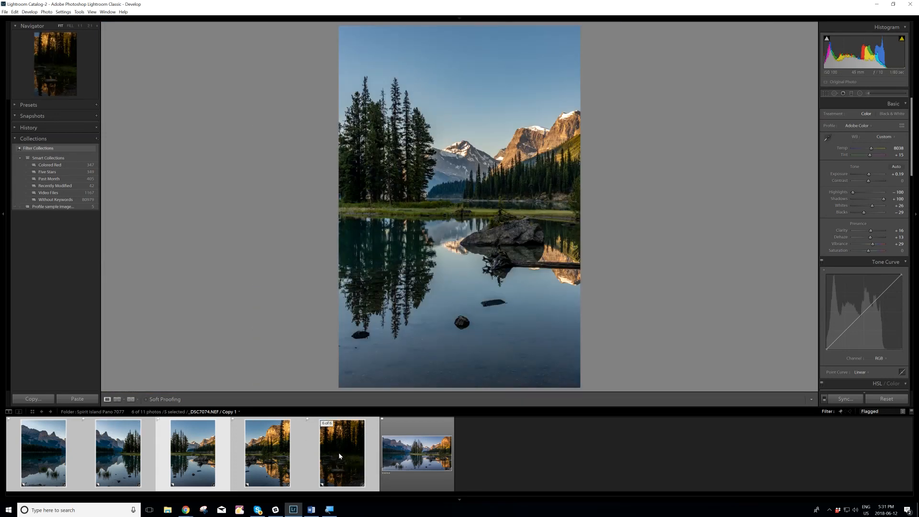
{"action": "right_click", "coordinate": [341, 452]}
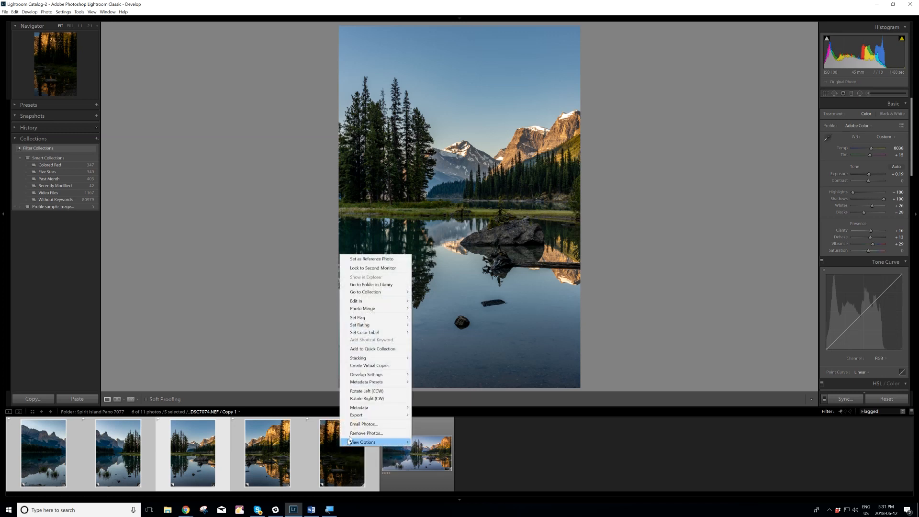
{"action": "mouse_move", "coordinate": [362, 308]}
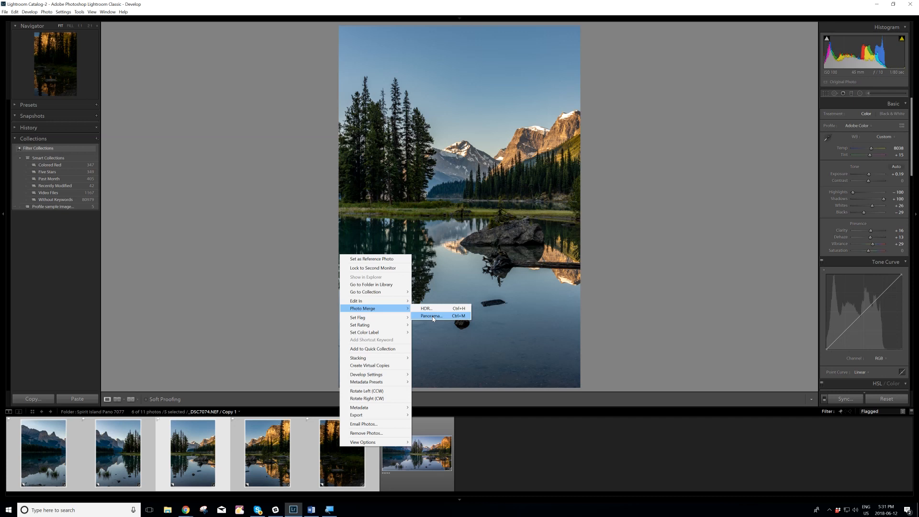
{"action": "left_click", "coordinate": [430, 315]}
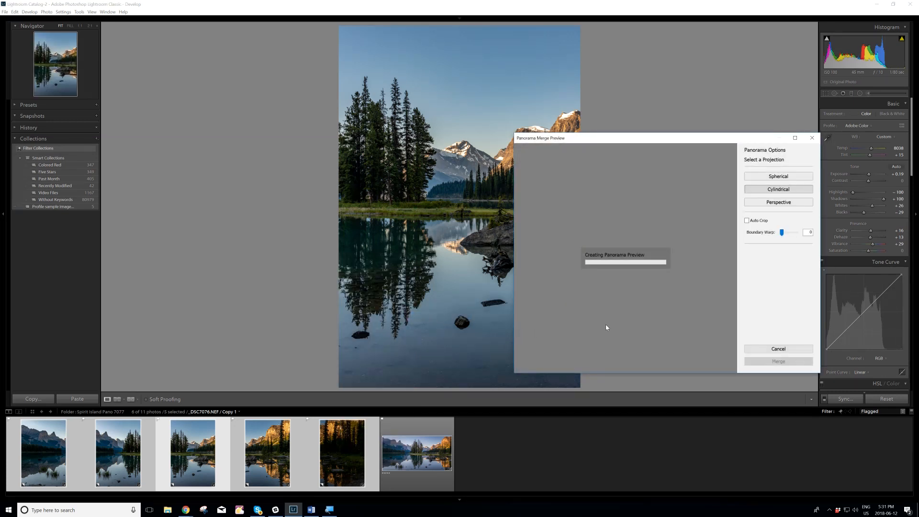
{"action": "mouse_move", "coordinate": [622, 345]}
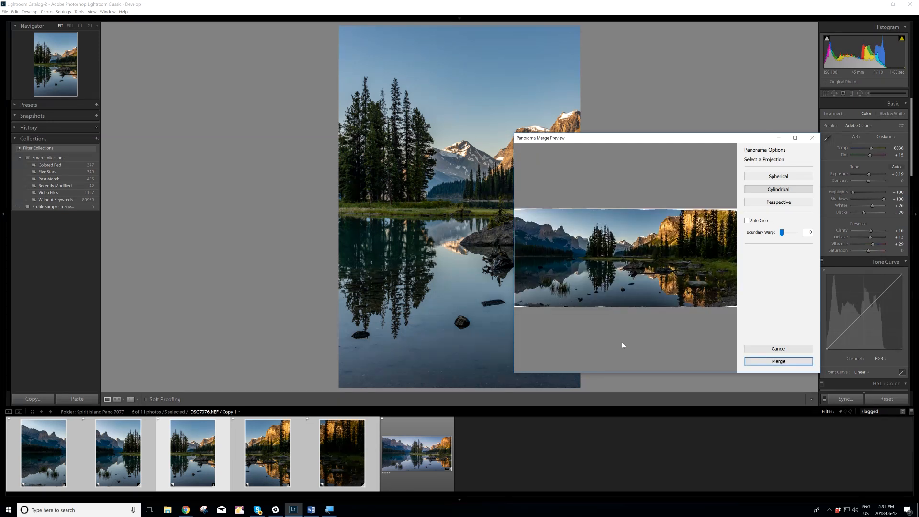
Step: Merge the preview with Cylindrical projection into a new panorama DNG
{"action": "left_click", "coordinate": [778, 177]}
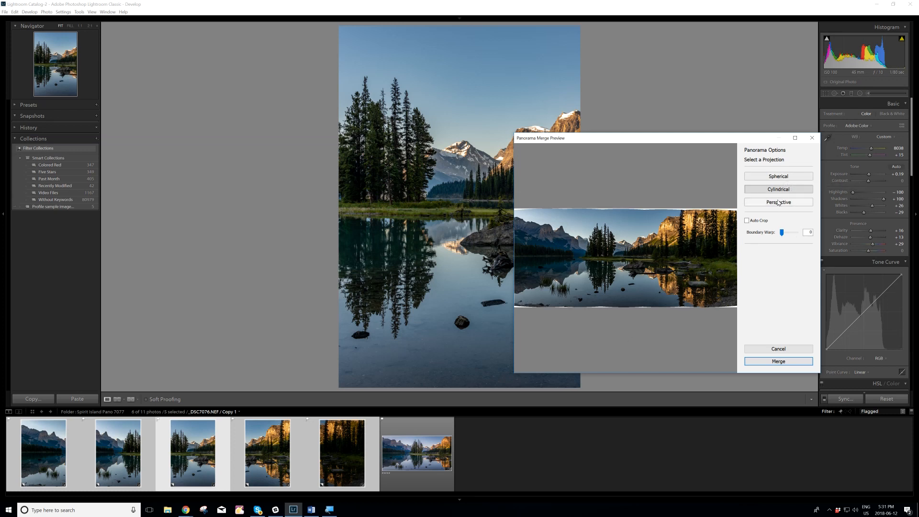
{"action": "mouse_move", "coordinate": [778, 189]}
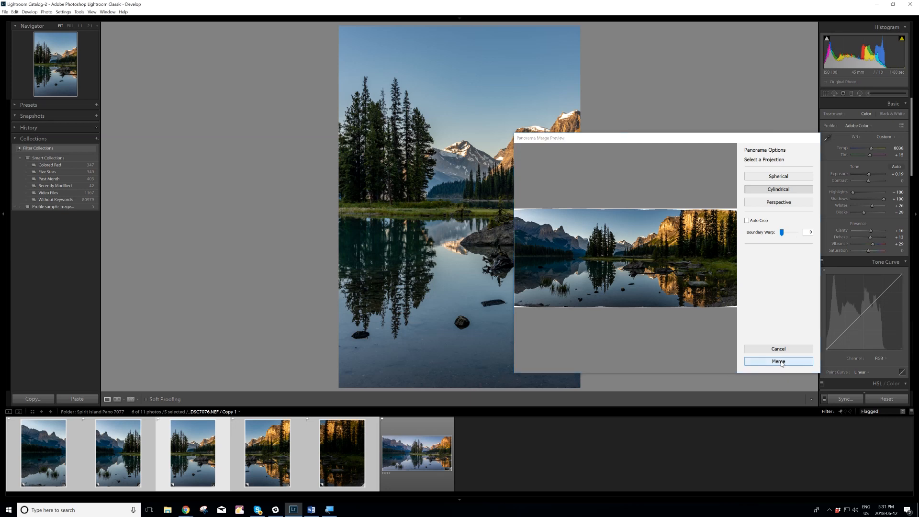
{"action": "left_click", "coordinate": [777, 360]}
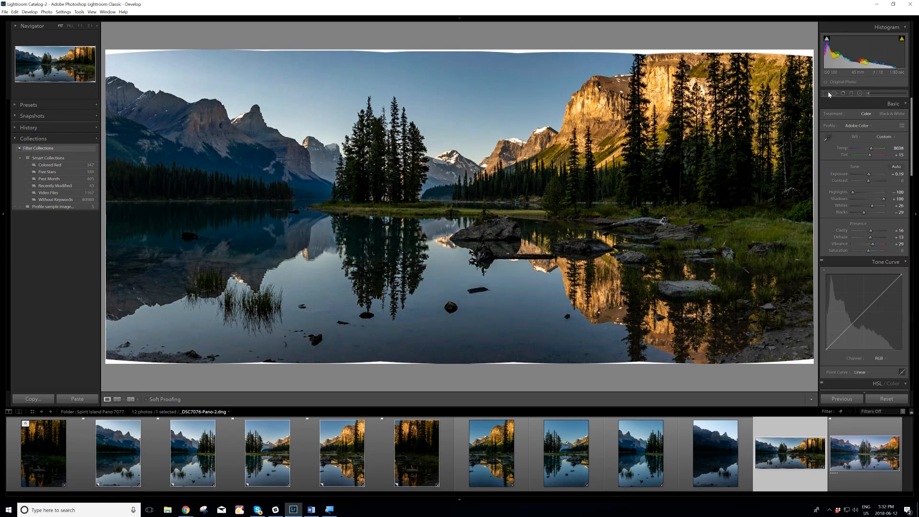
{"action": "mouse_move", "coordinate": [828, 94]}
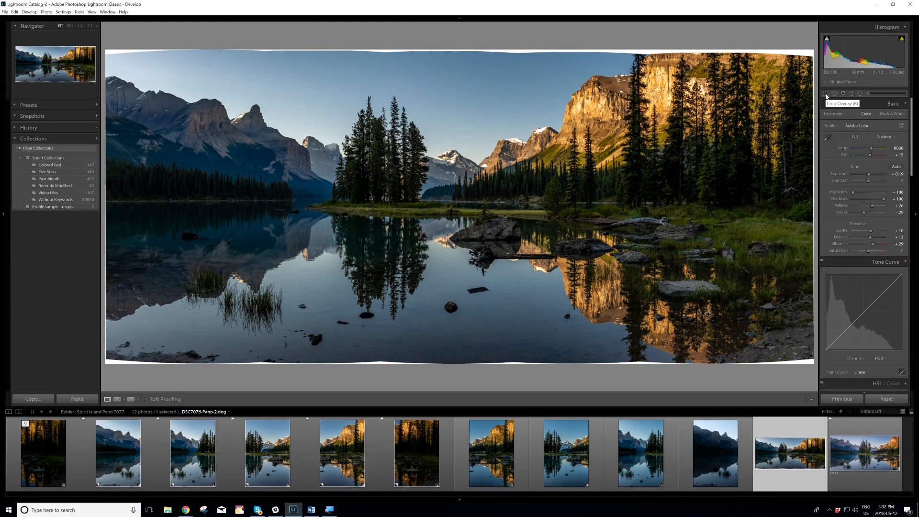
Step: Crop the panorama to a 2:1 frame that trims the warped white edges
{"action": "left_click", "coordinate": [826, 92]}
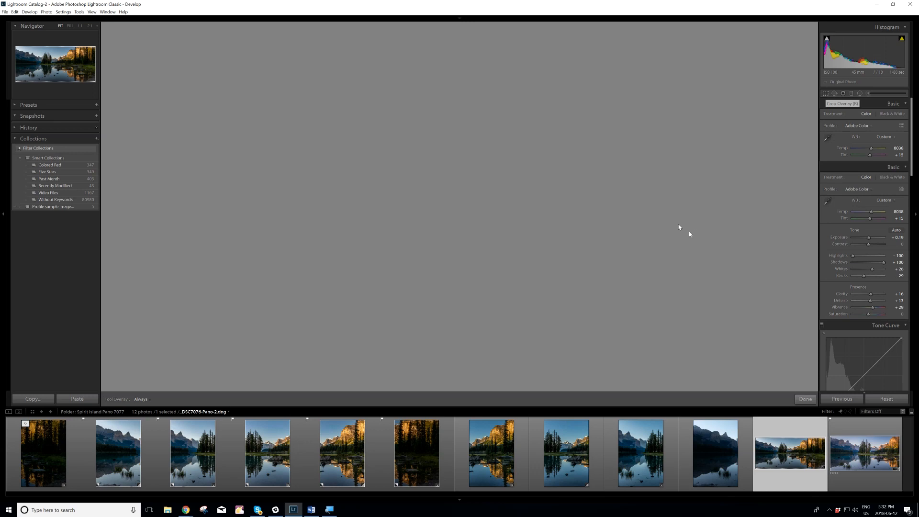
{"action": "mouse_move", "coordinate": [650, 233]}
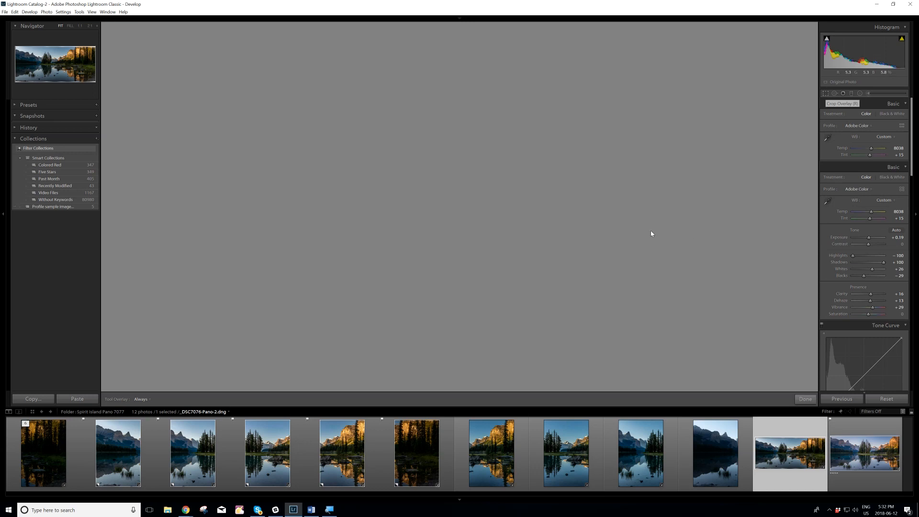
{"action": "left_click", "coordinate": [824, 93]}
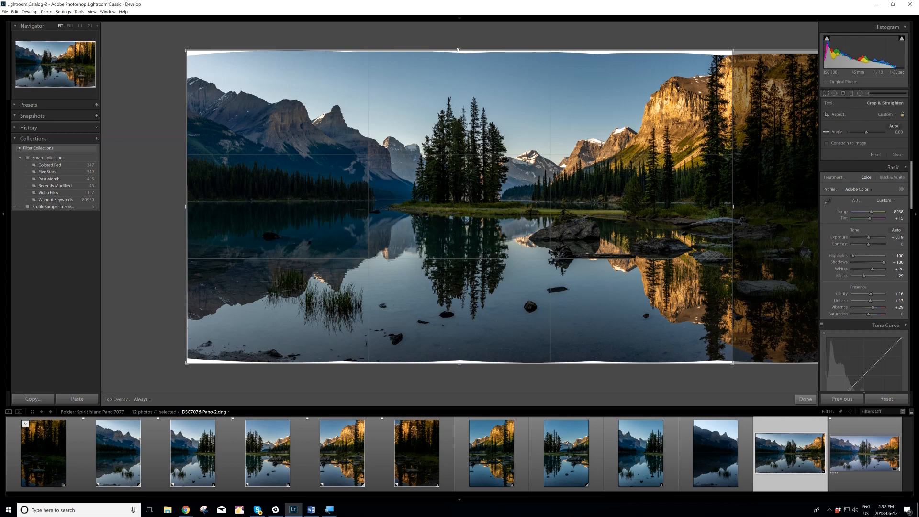
{"action": "left_click_drag", "start_coordinate": [458, 49], "coordinate": [460, 53]}
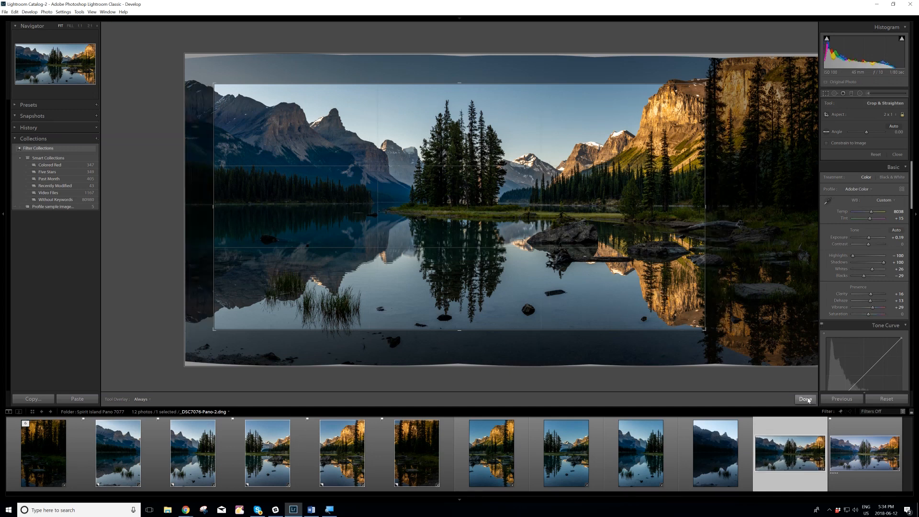
{"action": "left_click", "coordinate": [804, 399]}
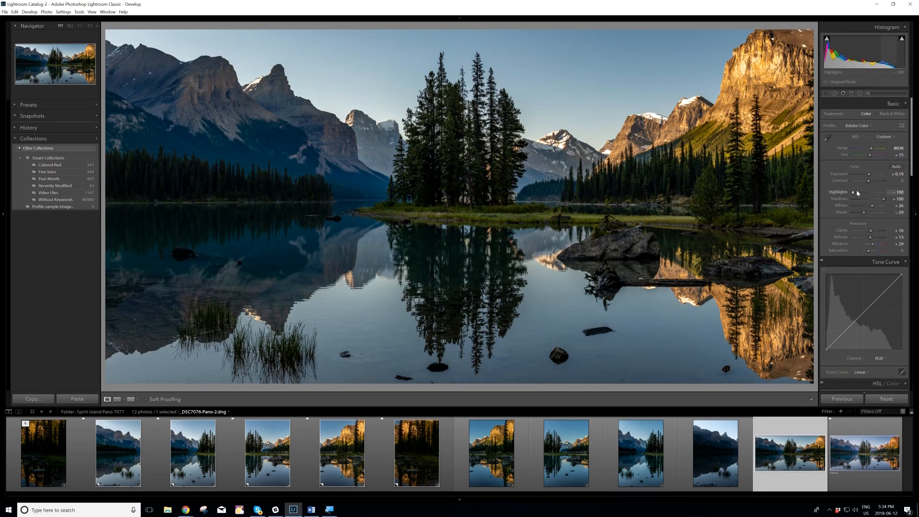
{"action": "mouse_move", "coordinate": [859, 198]}
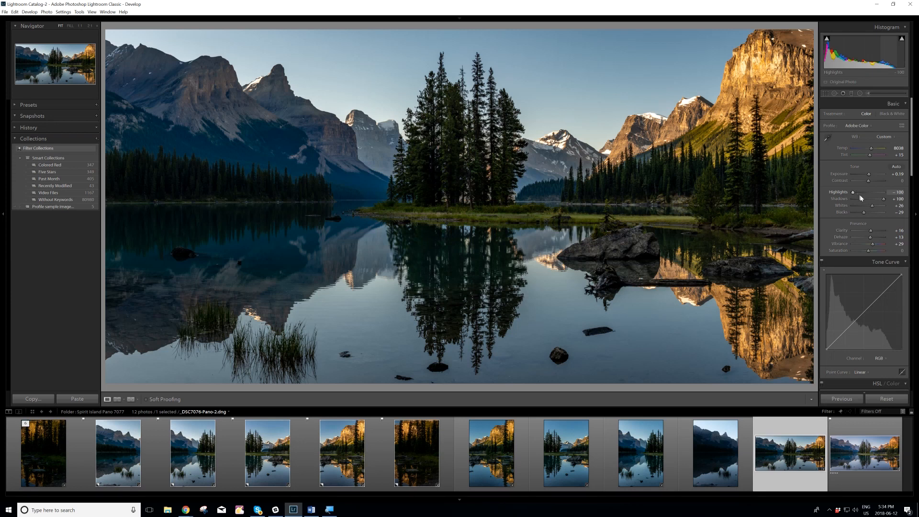
{"action": "mouse_move", "coordinate": [890, 212]}
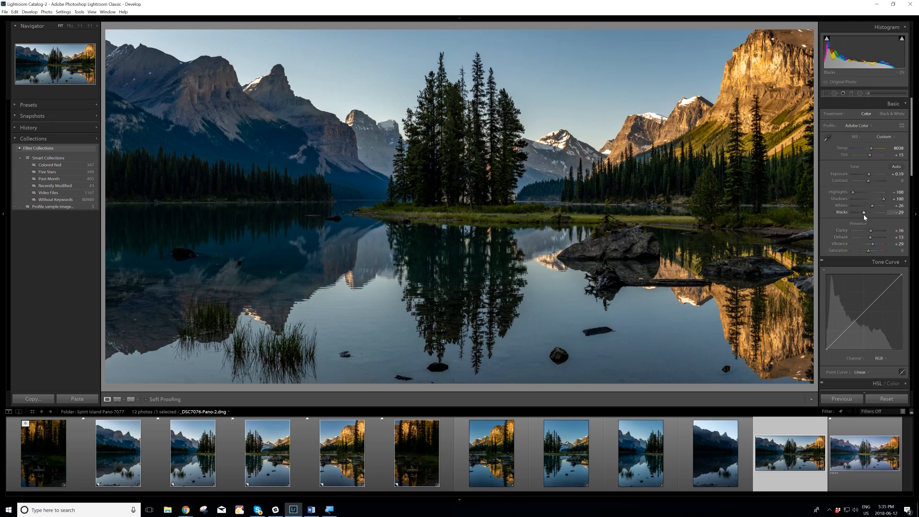
{"action": "mouse_move", "coordinate": [864, 214]}
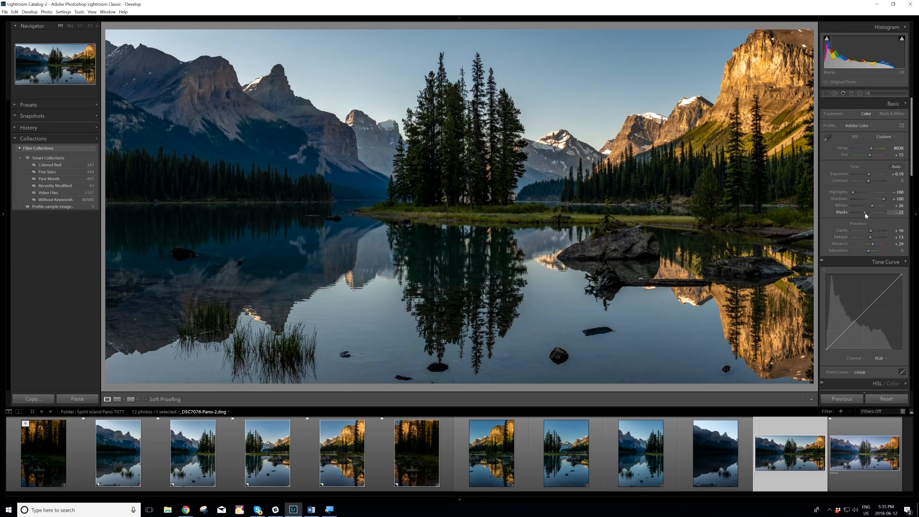
Step: Raise the panorama's Blacks slider from -29 to about -15
{"action": "left_click_drag", "start_coordinate": [866, 215], "coordinate": [876, 215]}
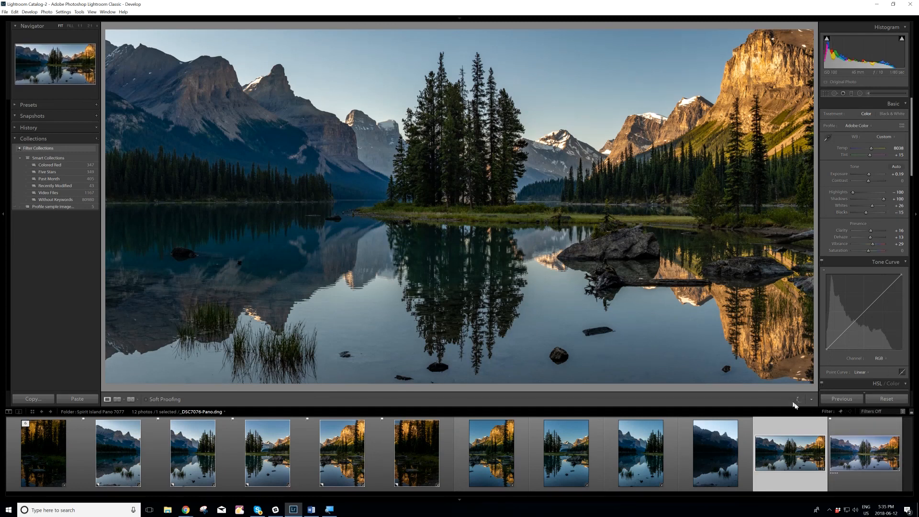
{"action": "mouse_move", "coordinate": [788, 394]}
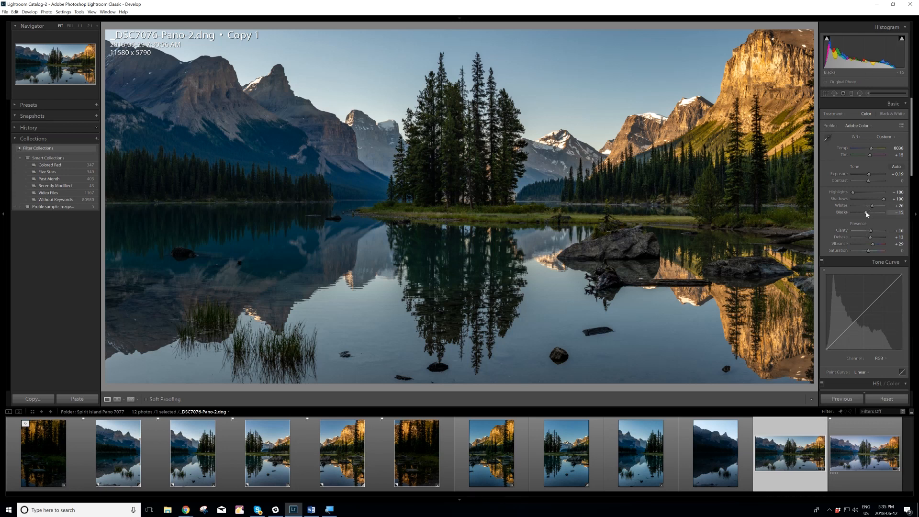
{"action": "left_click_drag", "start_coordinate": [874, 212], "coordinate": [878, 212]}
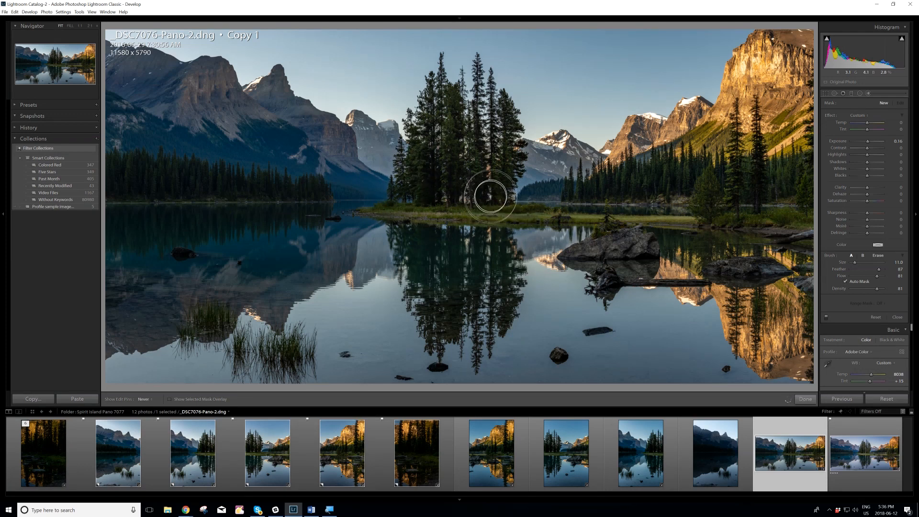
{"action": "mouse_move", "coordinate": [483, 193]}
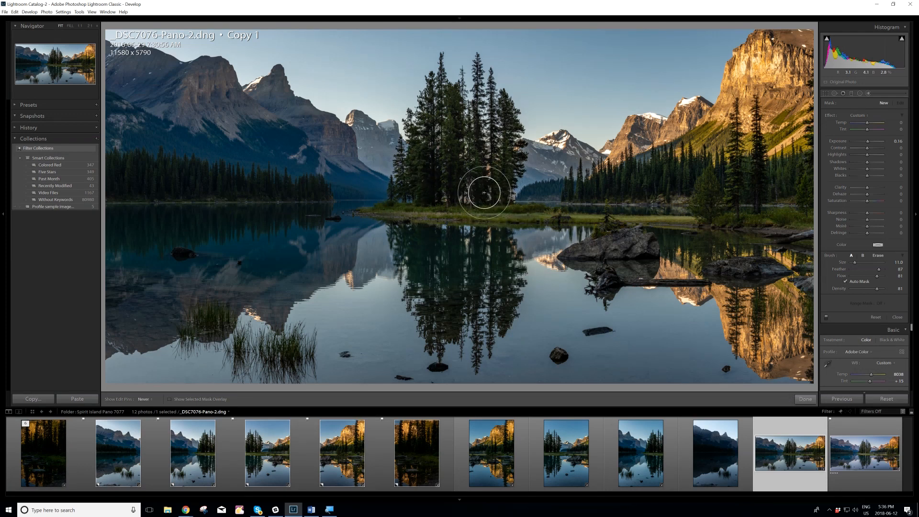
{"action": "mouse_move", "coordinate": [430, 163]}
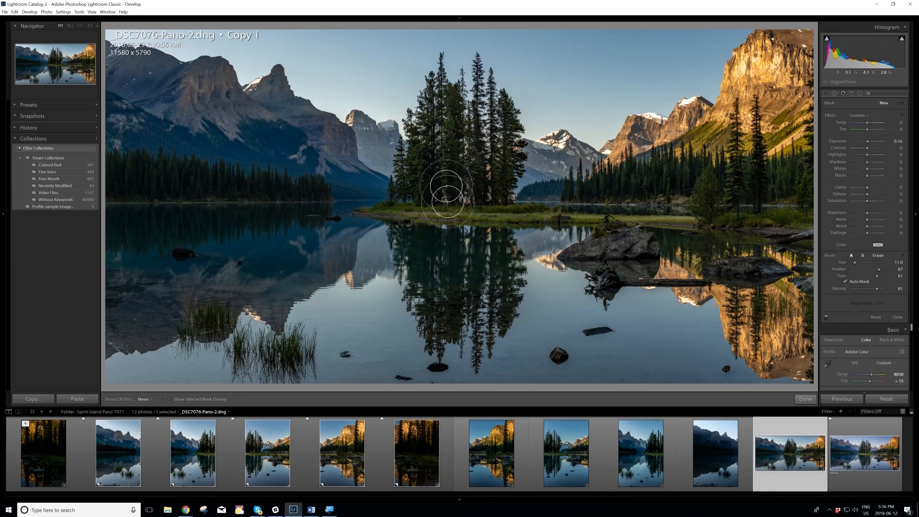
{"action": "mouse_move", "coordinate": [867, 141]}
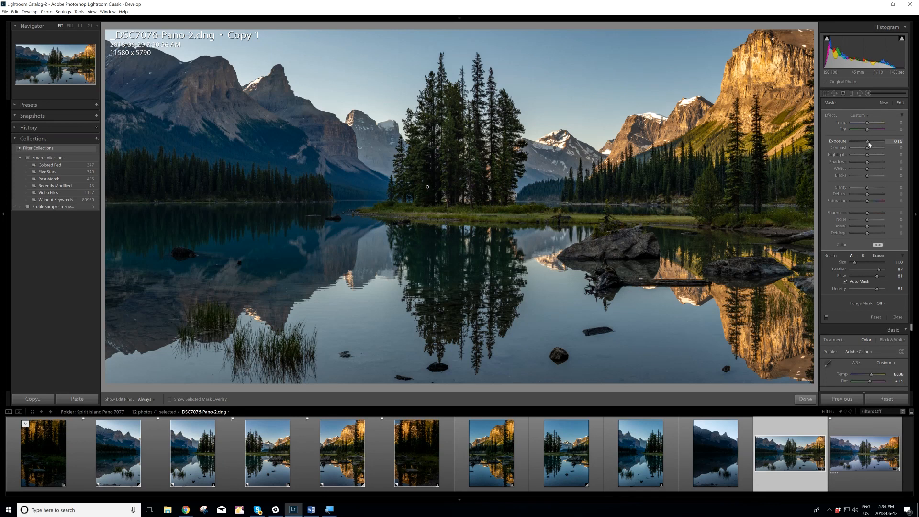
Step: Increase the tree-island brush adjustment's Exposure, targeting about +0.34
{"action": "left_click_drag", "start_coordinate": [867, 142], "coordinate": [873, 143]}
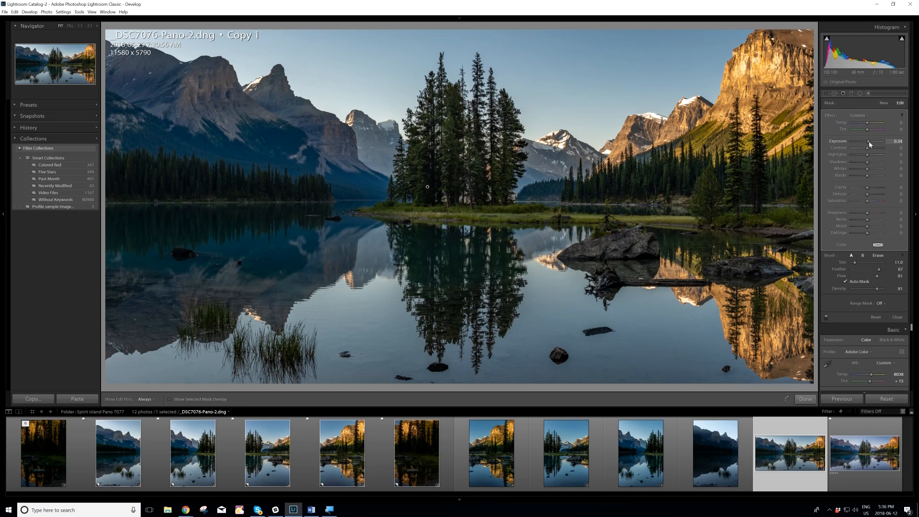
{"action": "left_click_drag", "start_coordinate": [869, 144], "coordinate": [867, 144]}
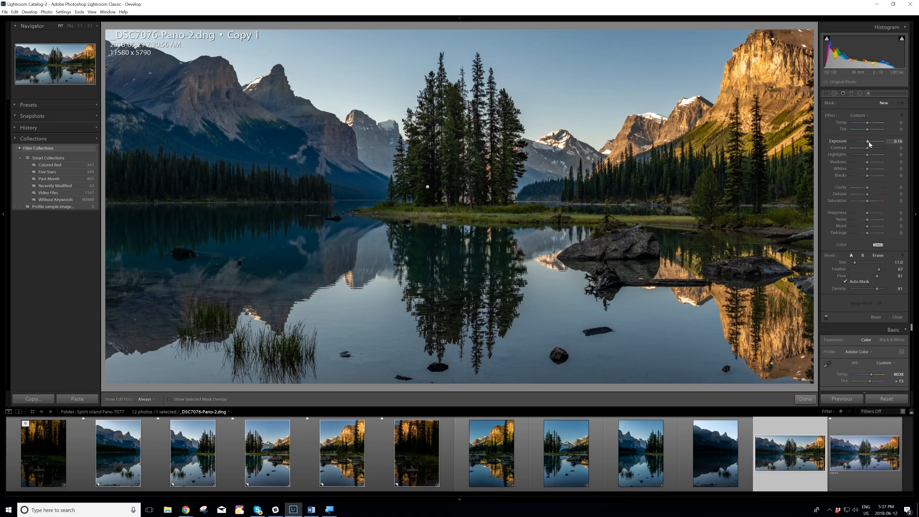
Step: Paint a negative-exposure brush over the sunlit right cliff, tuning Exposure to about -0.28
{"action": "left_click_drag", "start_coordinate": [870, 144], "coordinate": [866, 145]}
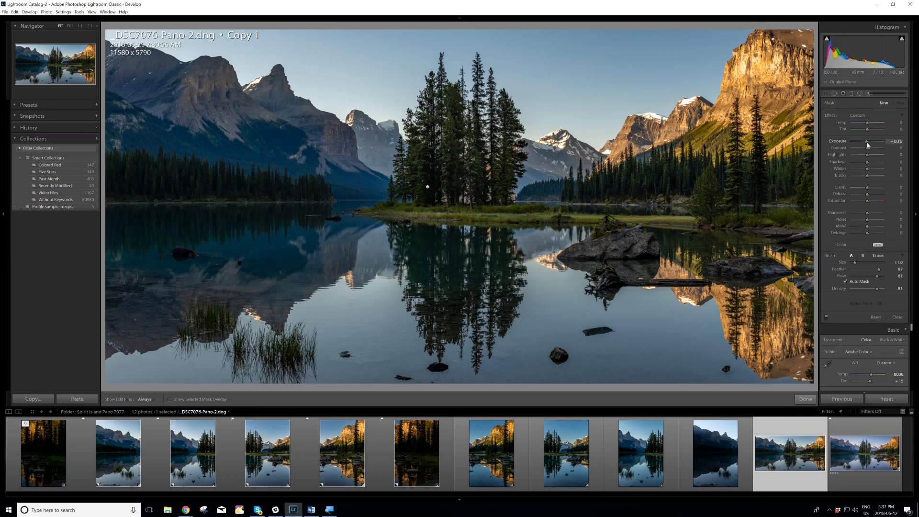
{"action": "left_click_drag", "start_coordinate": [867, 141], "coordinate": [870, 141]}
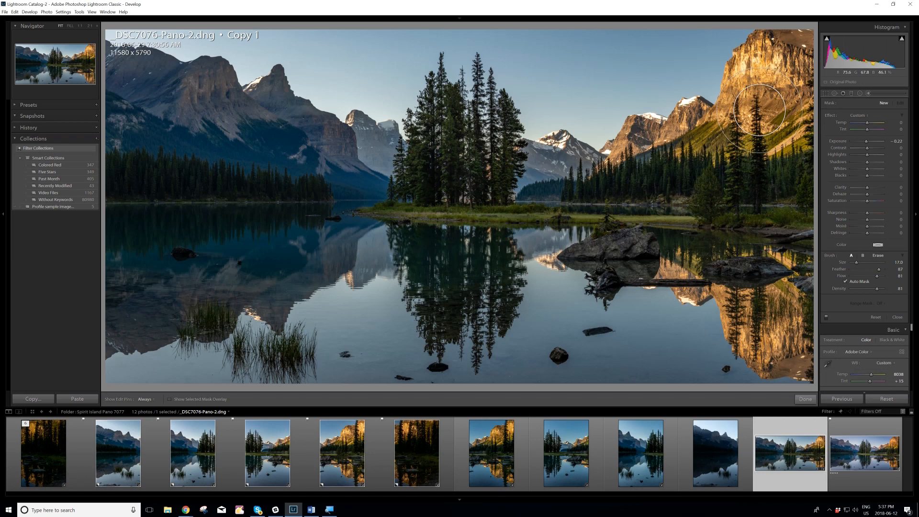
{"action": "left_click", "coordinate": [882, 103]}
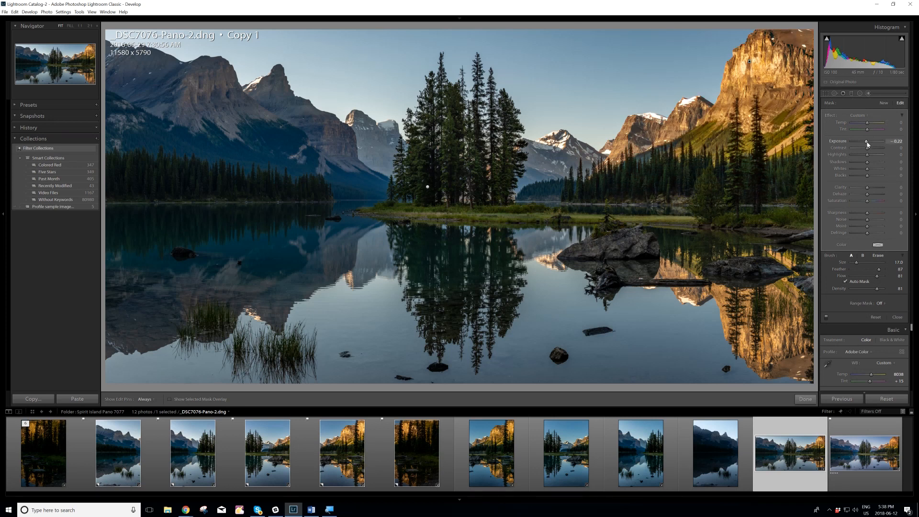
{"action": "left_click_drag", "start_coordinate": [869, 141], "coordinate": [867, 141]}
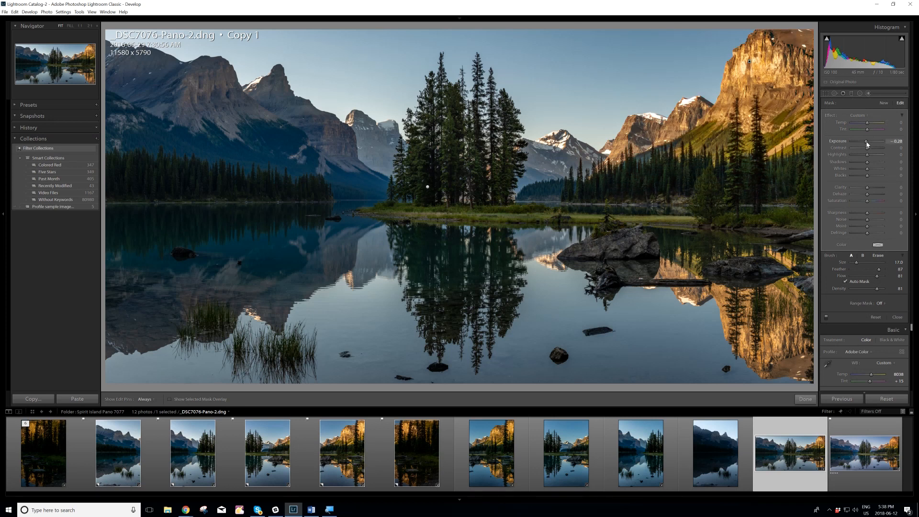
{"action": "left_click_drag", "start_coordinate": [866, 145], "coordinate": [864, 145]}
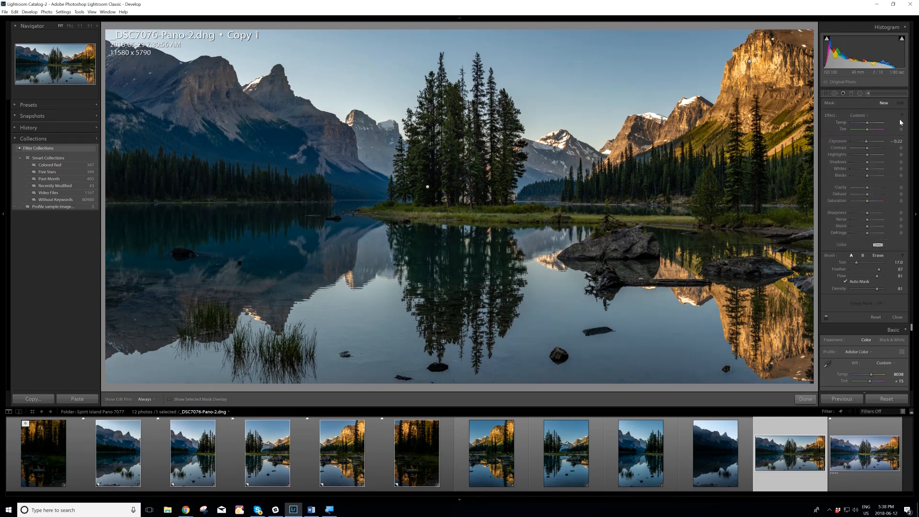
Step: Set a new brush to Exposure +0.80 and paint the left mountains and treeline
{"action": "left_click_drag", "start_coordinate": [864, 141], "coordinate": [879, 140]}
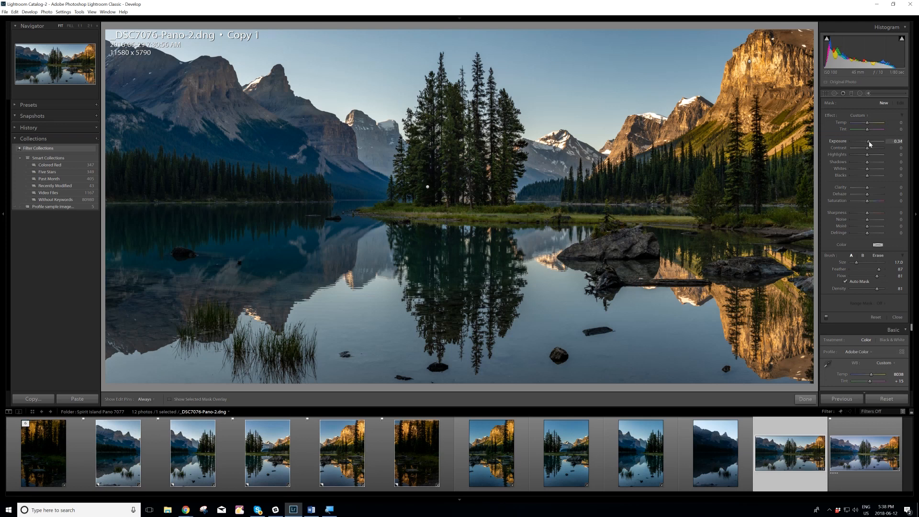
{"action": "left_click_drag", "start_coordinate": [870, 141], "coordinate": [873, 142]}
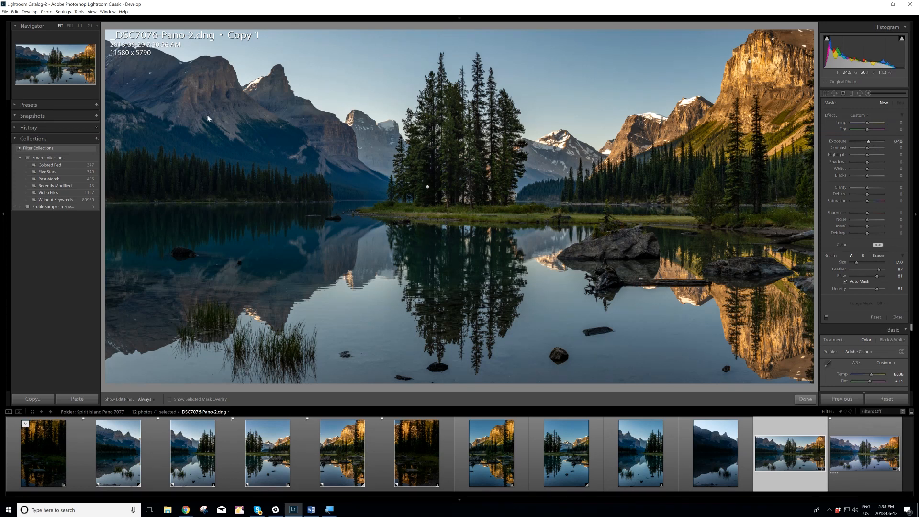
{"action": "left_click", "coordinate": [202, 102]}
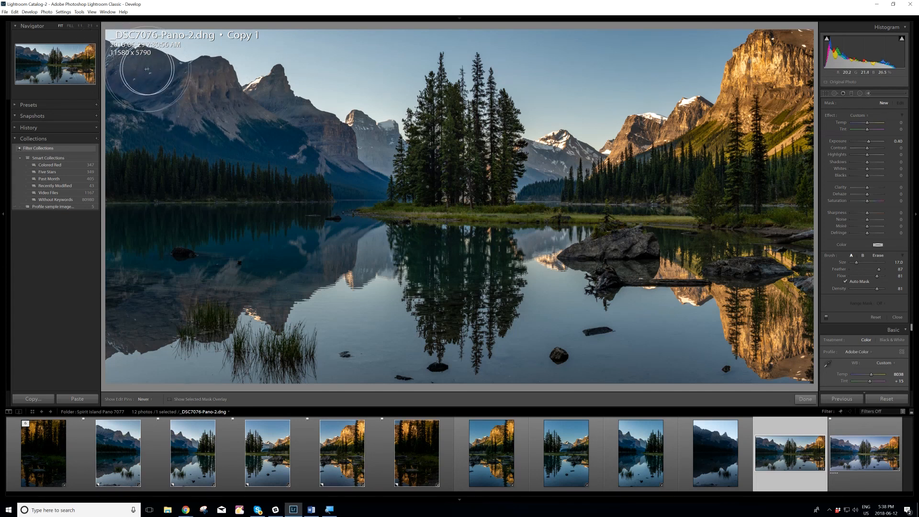
{"action": "mouse_move", "coordinate": [251, 105]}
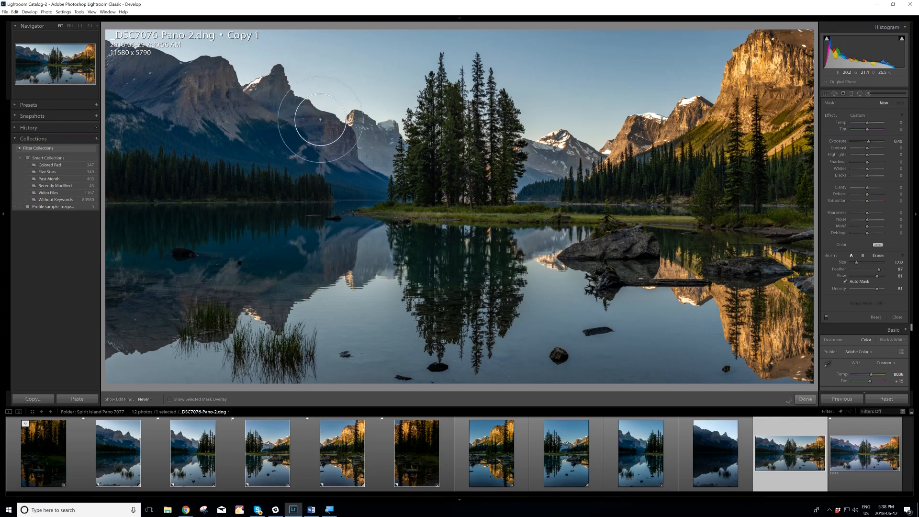
{"action": "mouse_move", "coordinate": [331, 144]}
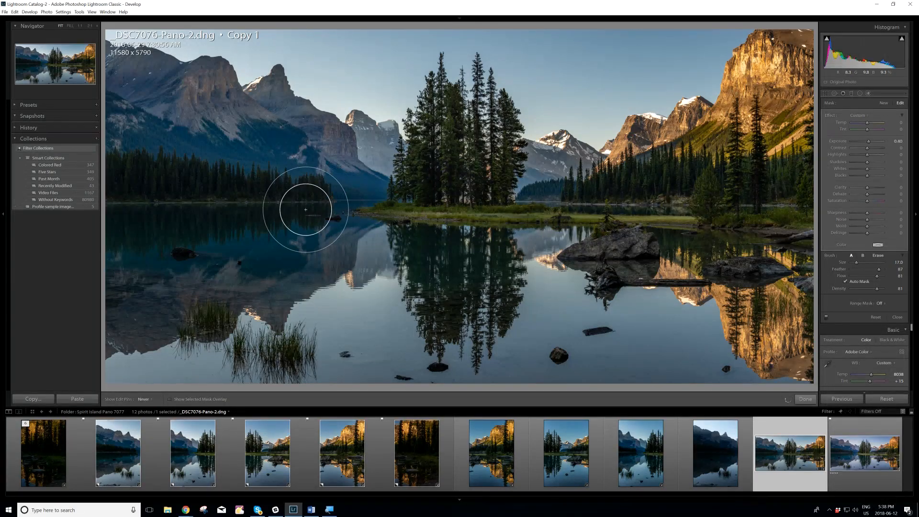
{"action": "mouse_move", "coordinate": [96, 177]}
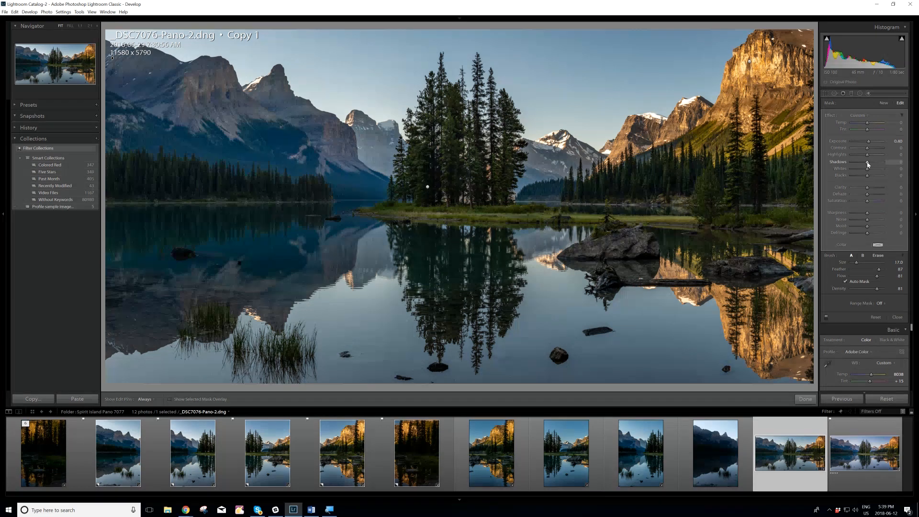
Step: Lift Shadows in the brushed left area to about +19
{"action": "left_click_drag", "start_coordinate": [873, 162], "coordinate": [876, 162]}
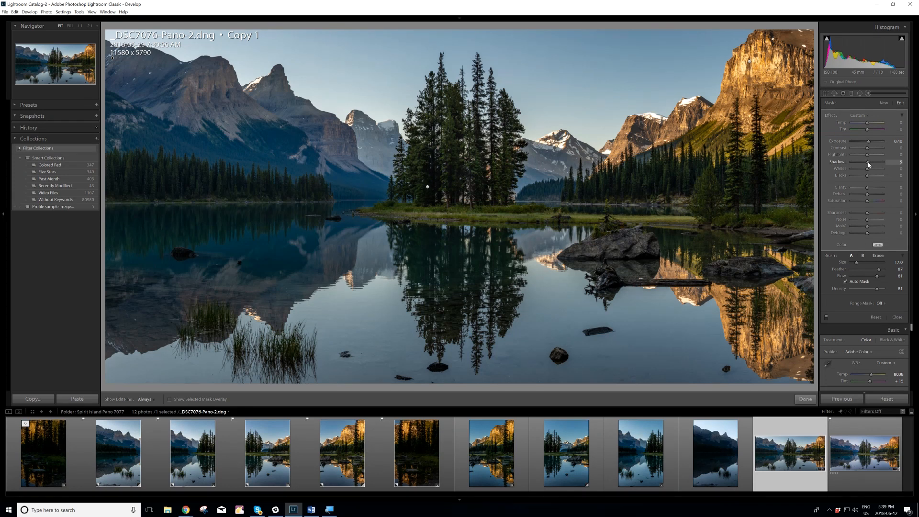
{"action": "left_click_drag", "start_coordinate": [870, 162], "coordinate": [874, 162]}
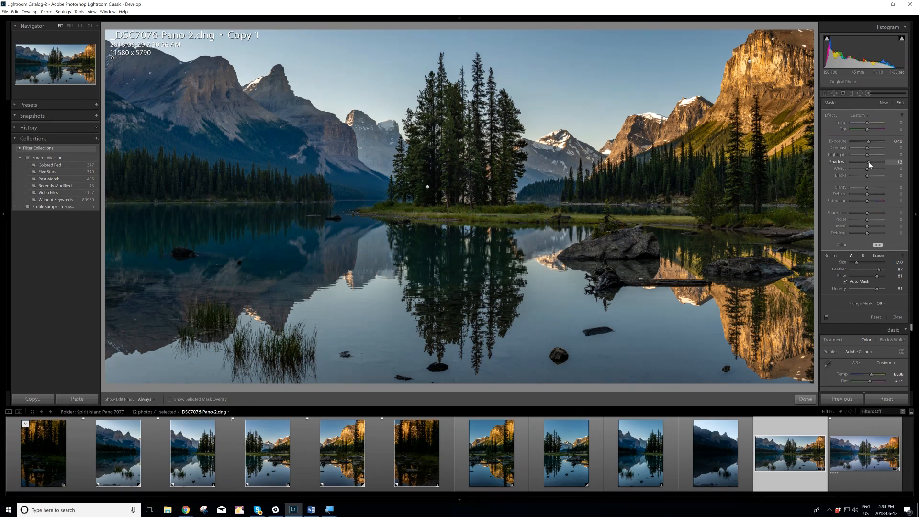
{"action": "left_click_drag", "start_coordinate": [869, 165], "coordinate": [872, 165]}
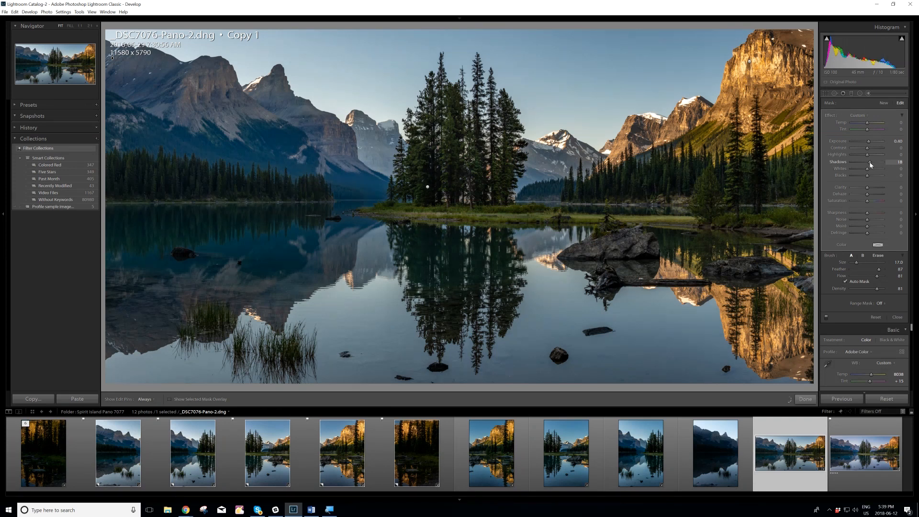
{"action": "left_click_drag", "start_coordinate": [873, 162], "coordinate": [869, 161]}
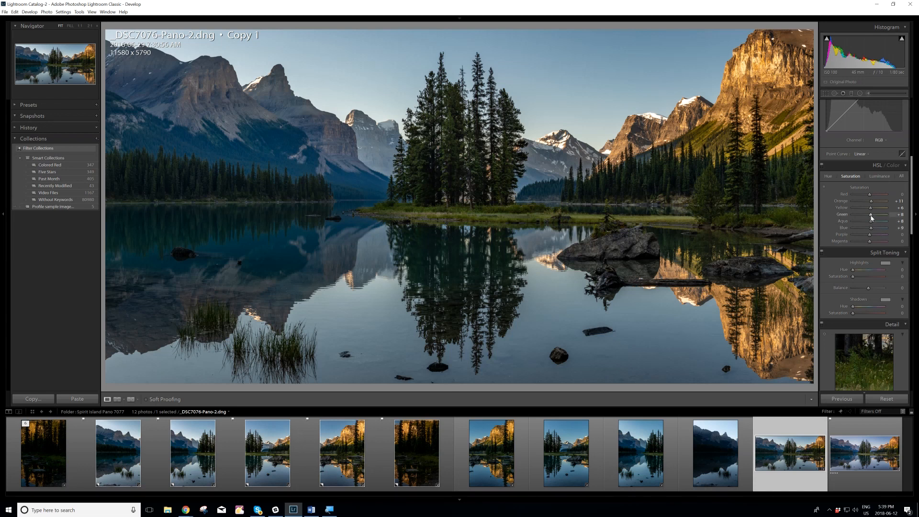
Step: Set HSL Green saturation to +15 and Green luminance to +12
{"action": "left_click_drag", "start_coordinate": [870, 214], "coordinate": [873, 213]}
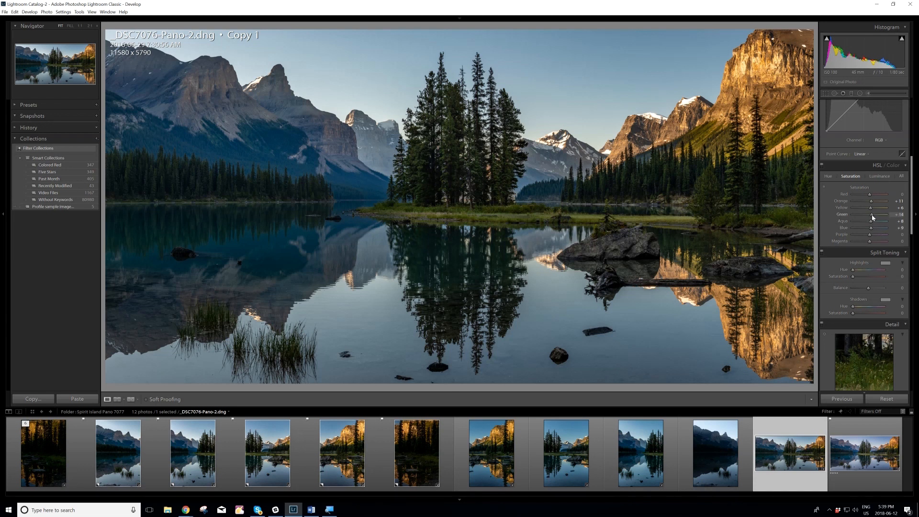
{"action": "left_click_drag", "start_coordinate": [872, 217], "coordinate": [871, 214]}
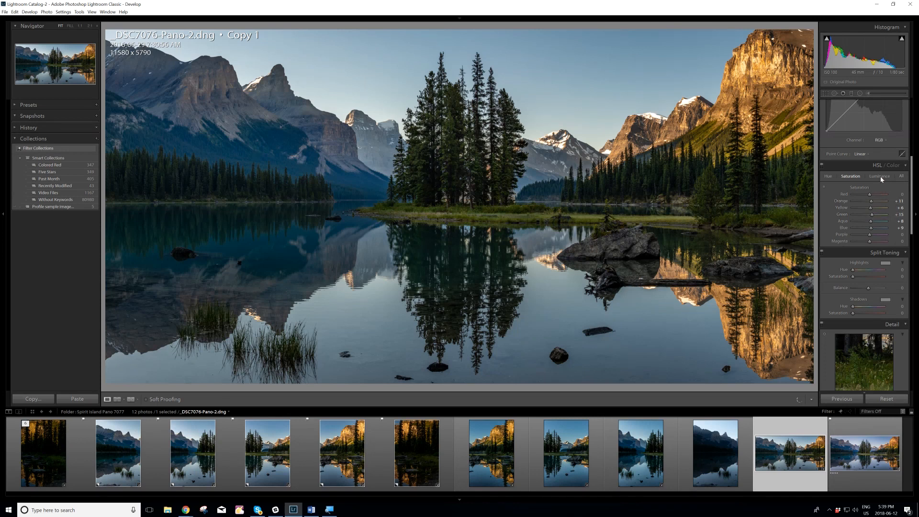
{"action": "left_click", "coordinate": [879, 175]}
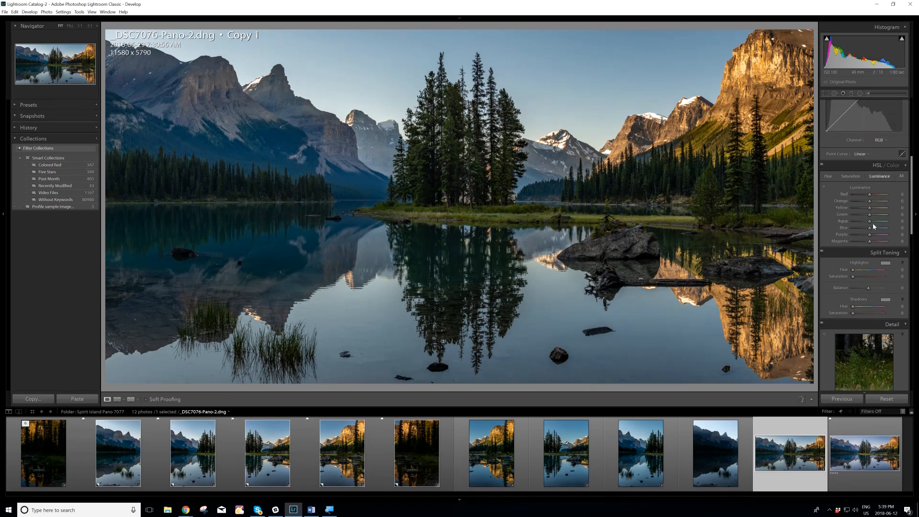
{"action": "left_click_drag", "start_coordinate": [869, 213], "coordinate": [872, 214]}
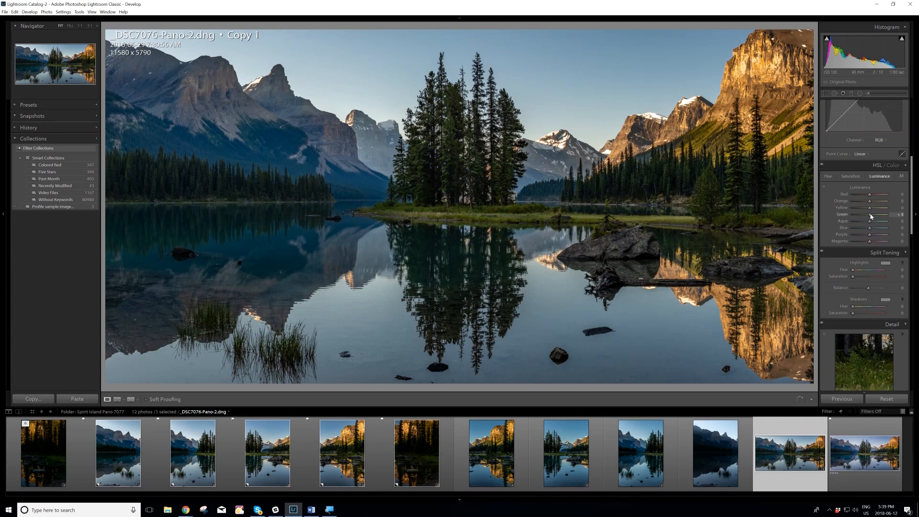
{"action": "left_click_drag", "start_coordinate": [869, 214], "coordinate": [877, 215]}
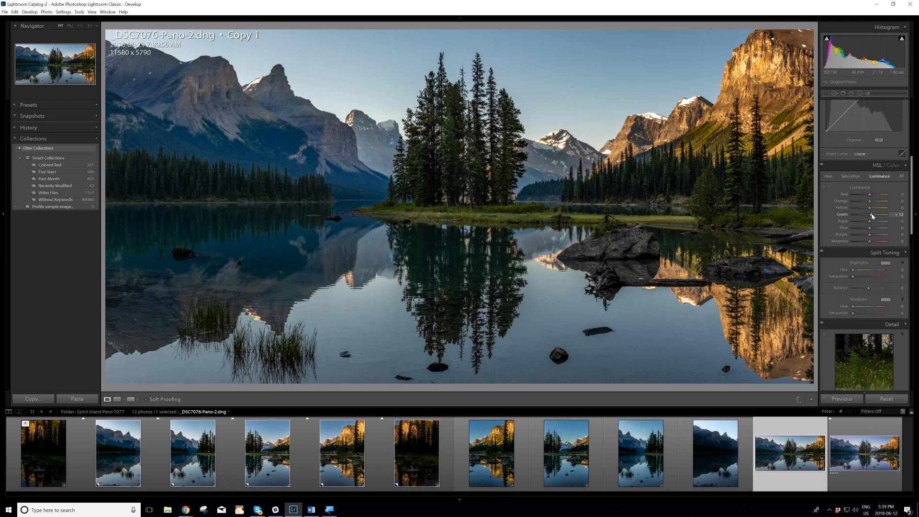
{"action": "mouse_move", "coordinate": [434, 168]}
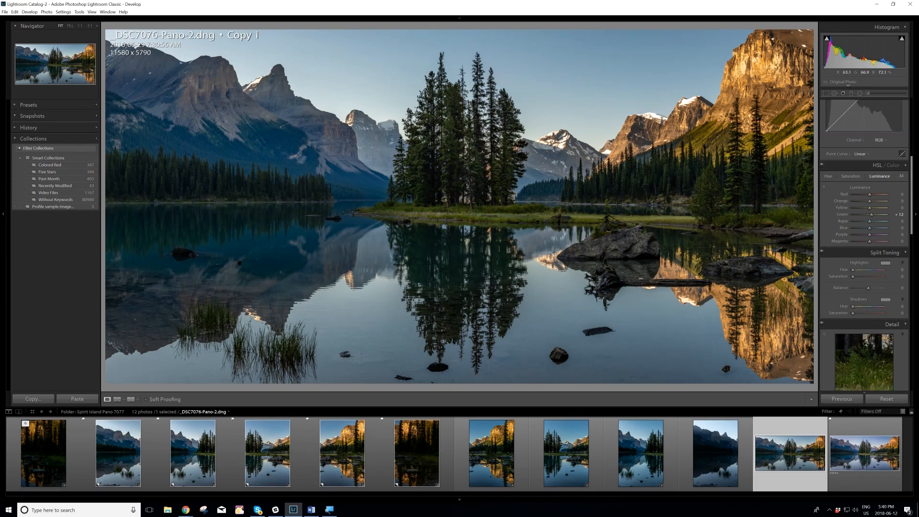
{"action": "mouse_move", "coordinate": [833, 94]}
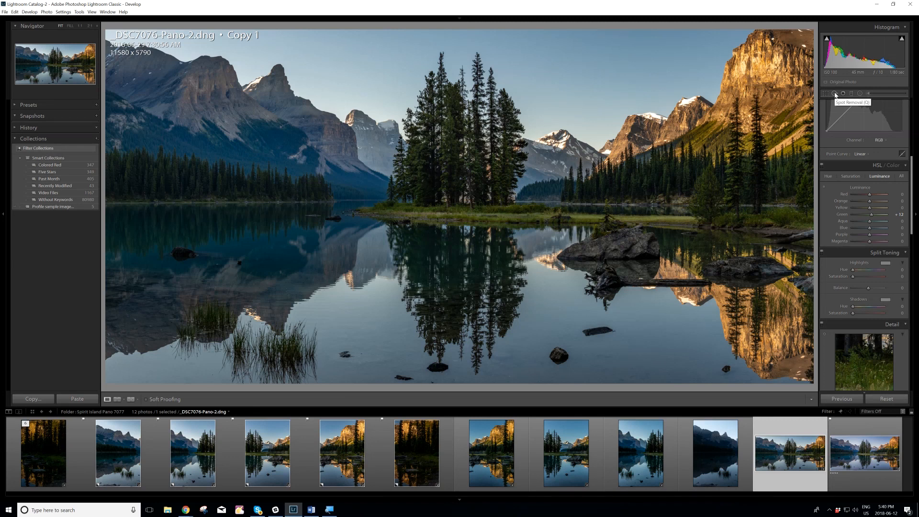